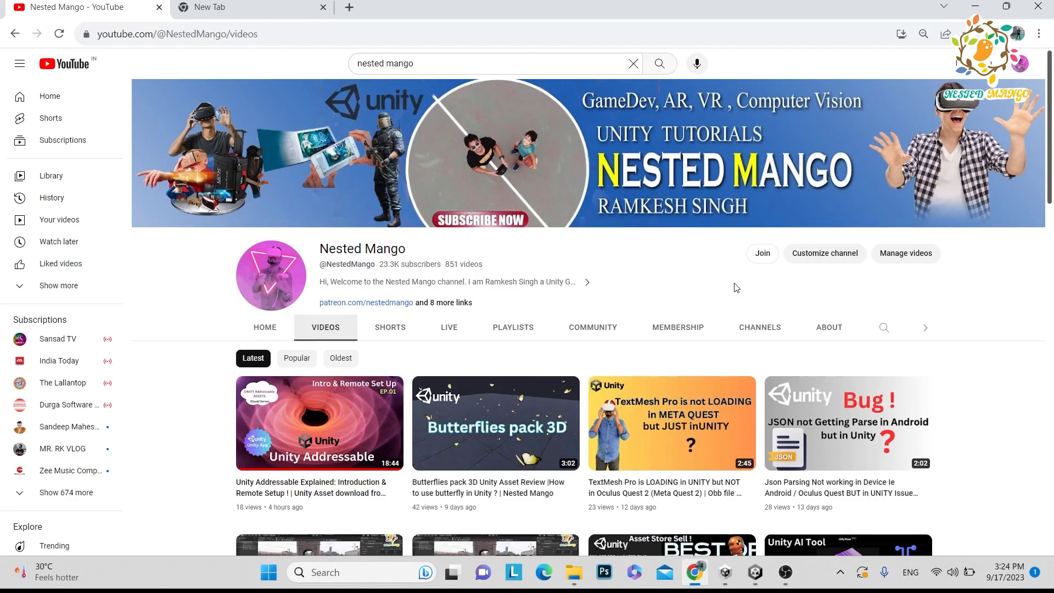
{"action": "mouse_move", "coordinate": [524, 313]}
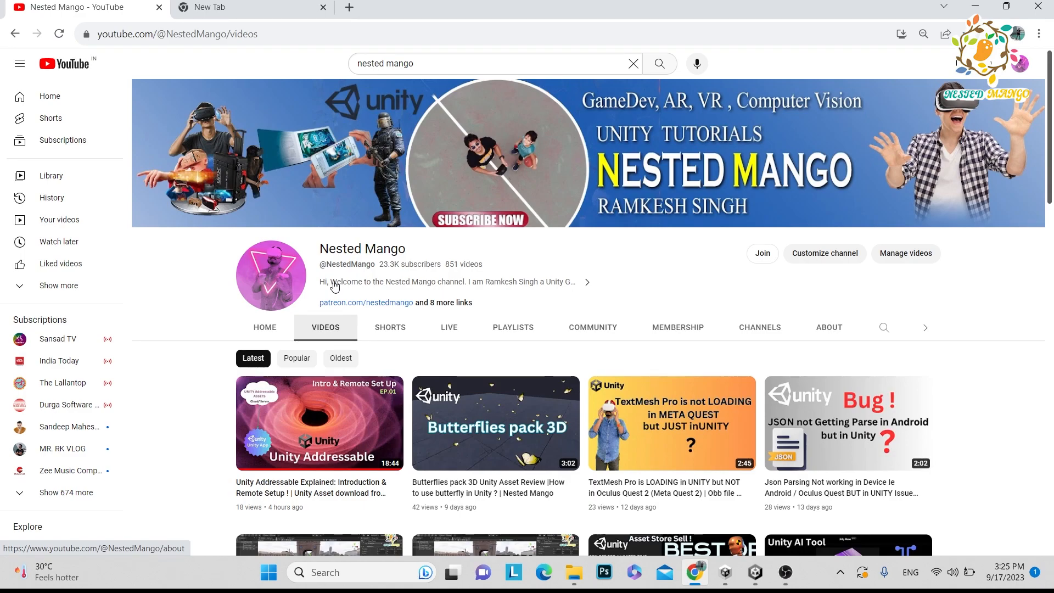
{"action": "mouse_move", "coordinate": [340, 358]}
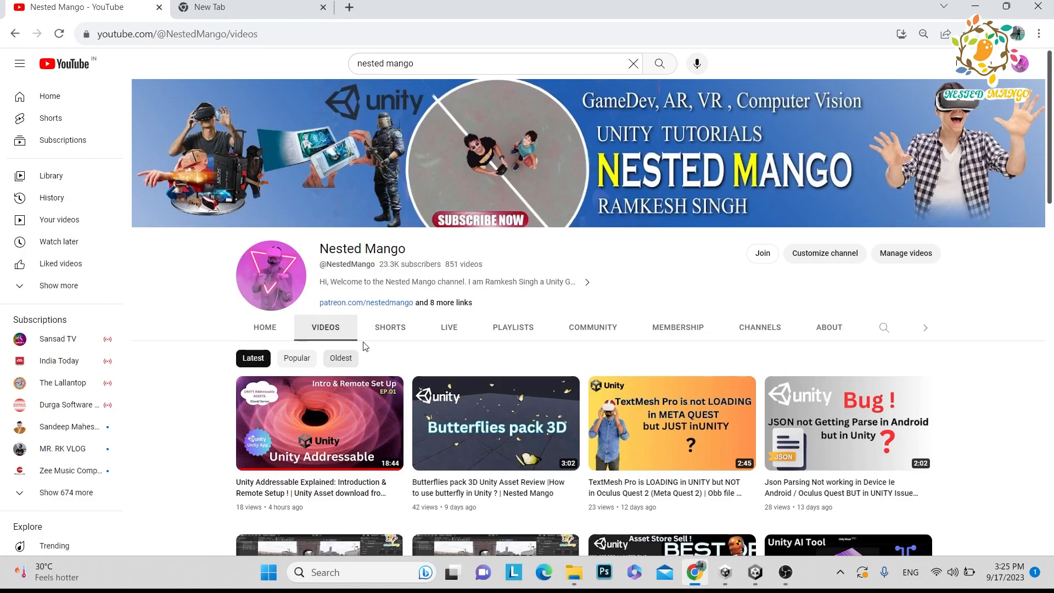
{"action": "mouse_move", "coordinate": [366, 346]}
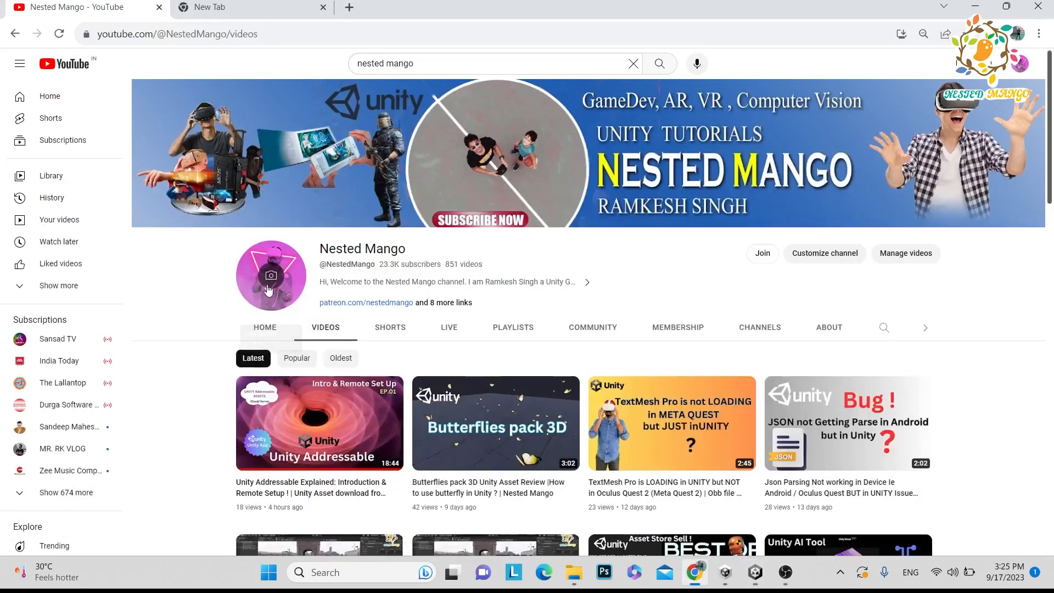
{"action": "mouse_move", "coordinate": [294, 425]}
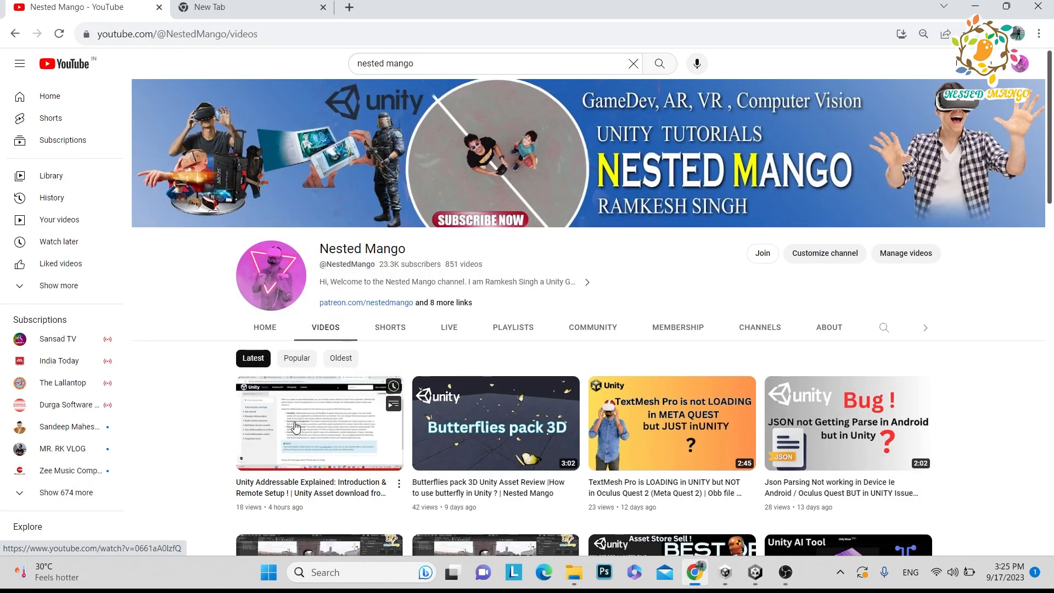
Return to the Unity project and show the Default Local Group settings with remote paths.
{"action": "left_click", "coordinate": [754, 573]}
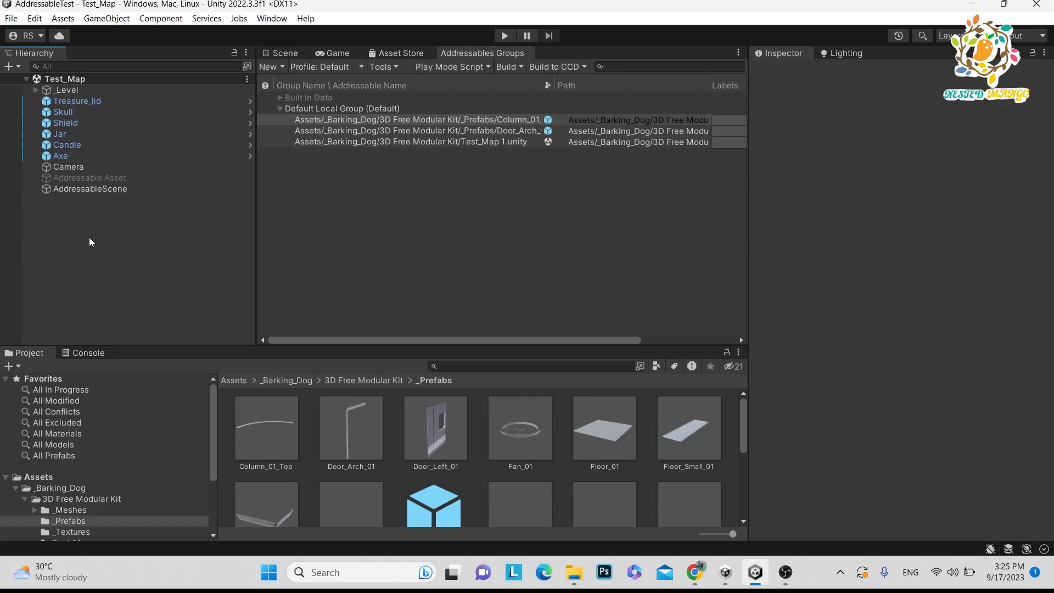
{"action": "mouse_move", "coordinate": [308, 139]}
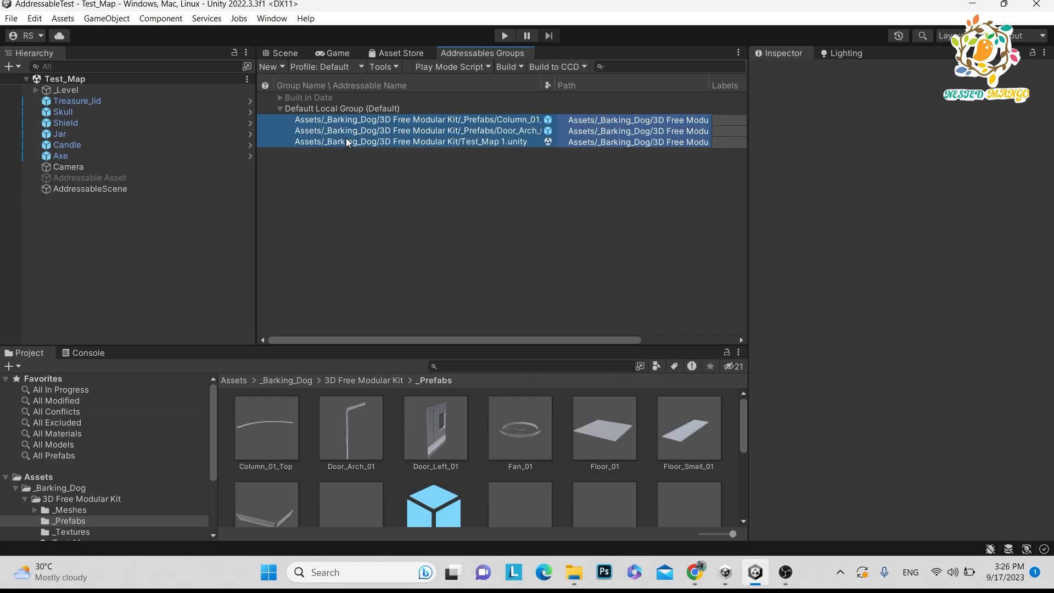
{"action": "left_click", "coordinate": [341, 109]}
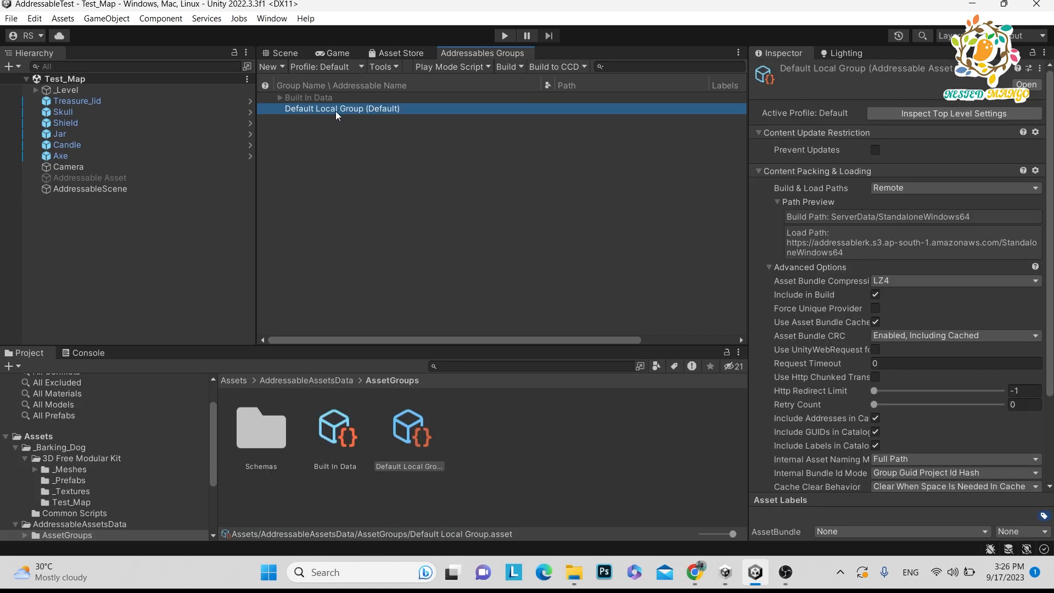
{"action": "mouse_move", "coordinate": [877, 235]}
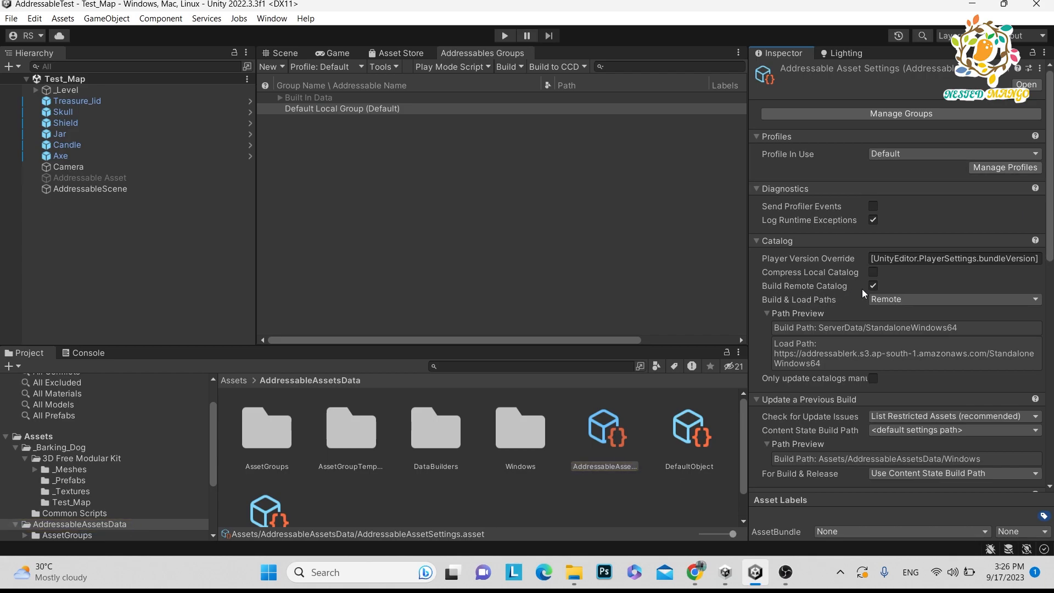
{"action": "mouse_move", "coordinate": [1005, 167]}
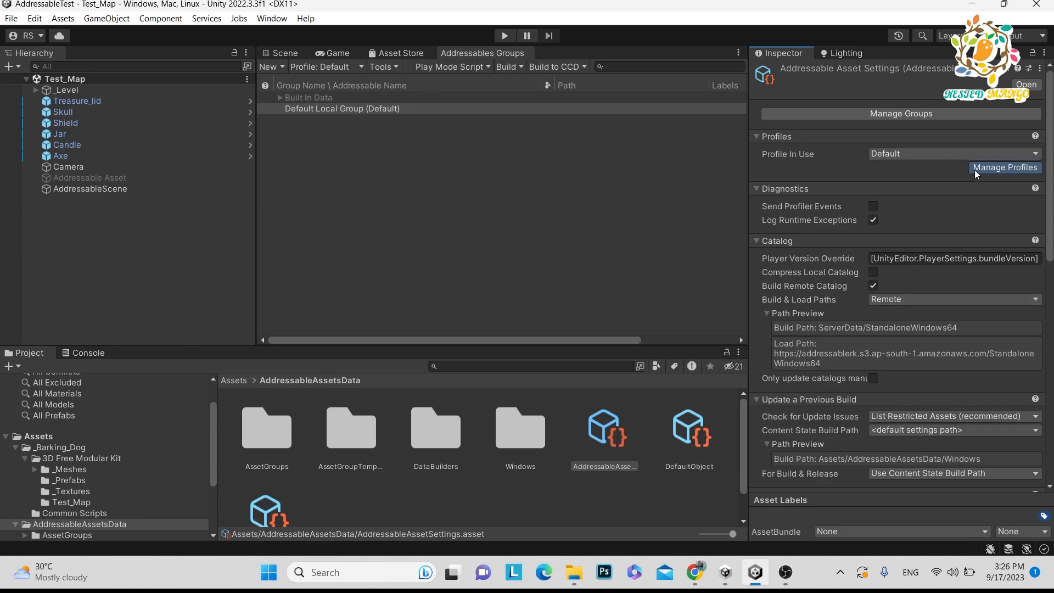
Review the Remote.LoadPath S3 URL in the Default addressables profile, then dismiss it.
{"action": "left_click", "coordinate": [1005, 167]}
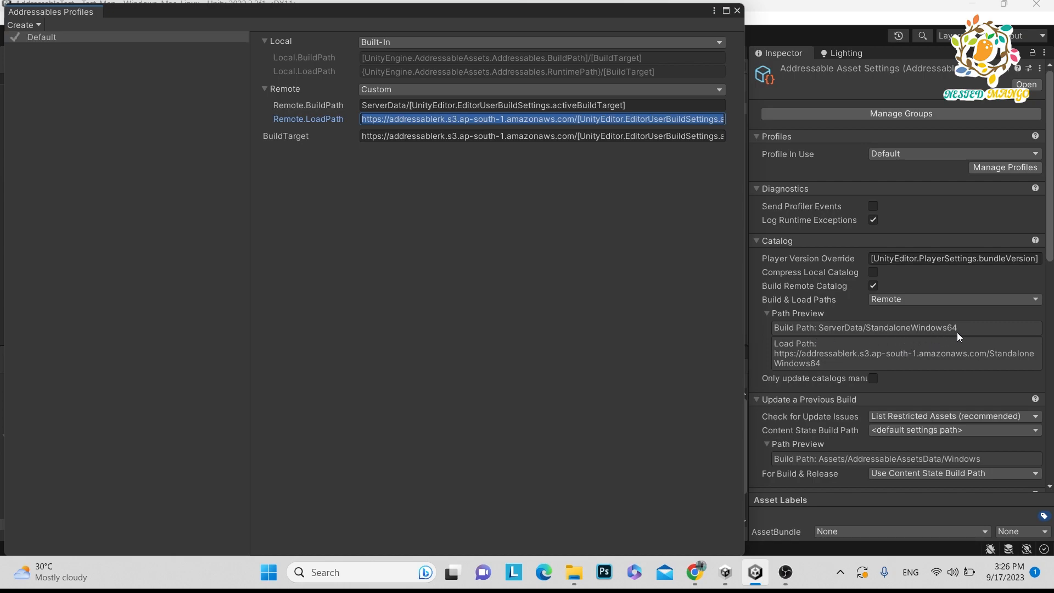
{"action": "mouse_move", "coordinate": [987, 362]}
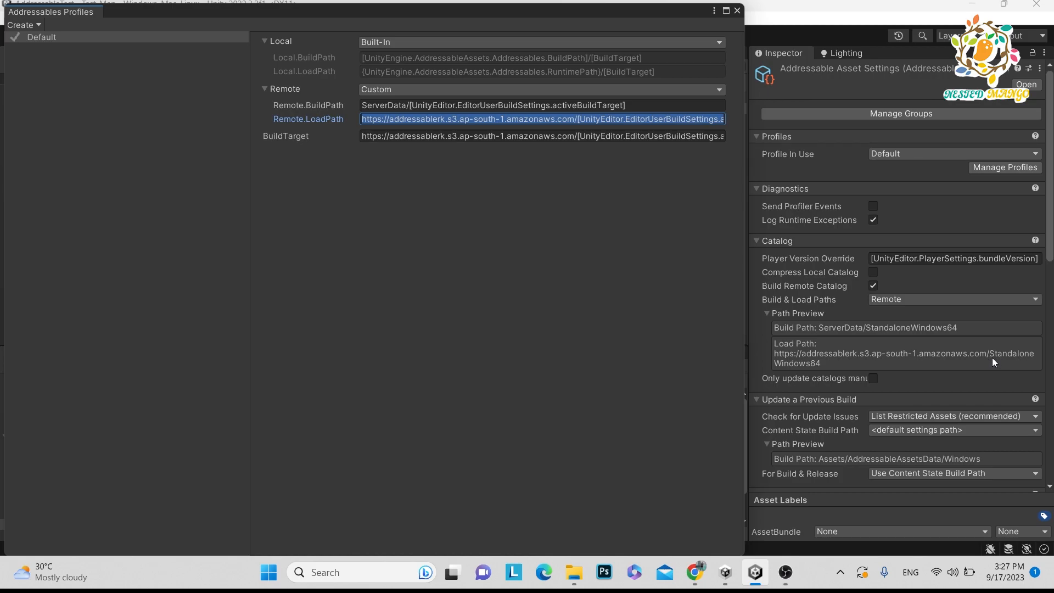
{"action": "mouse_move", "coordinate": [820, 376]}
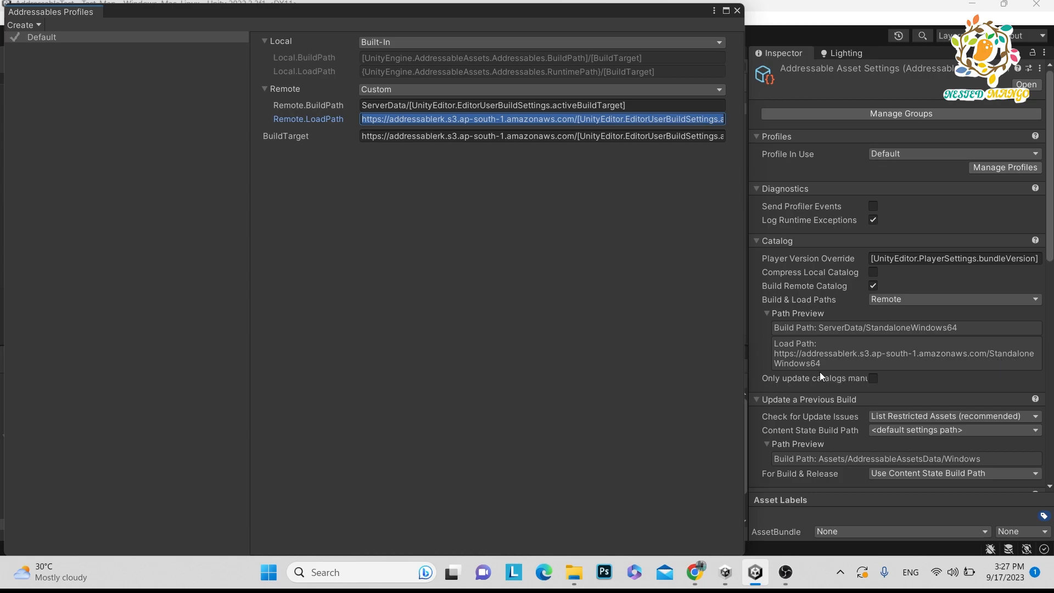
{"action": "left_click", "coordinate": [736, 11]}
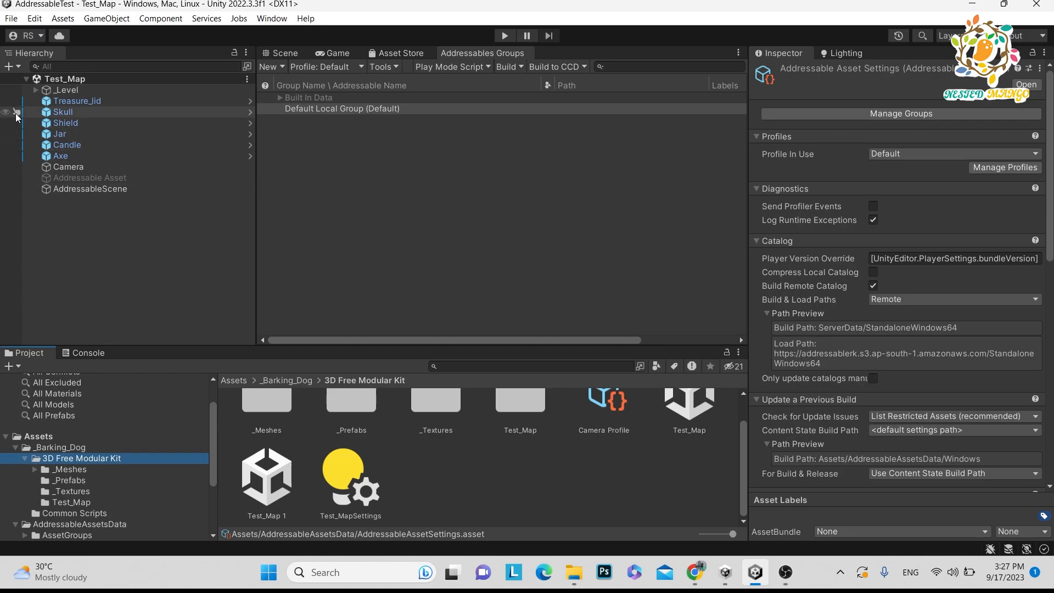
Open Test_Map 1 and mark the scene asset as Addressable.
{"action": "left_click", "coordinate": [284, 53]}
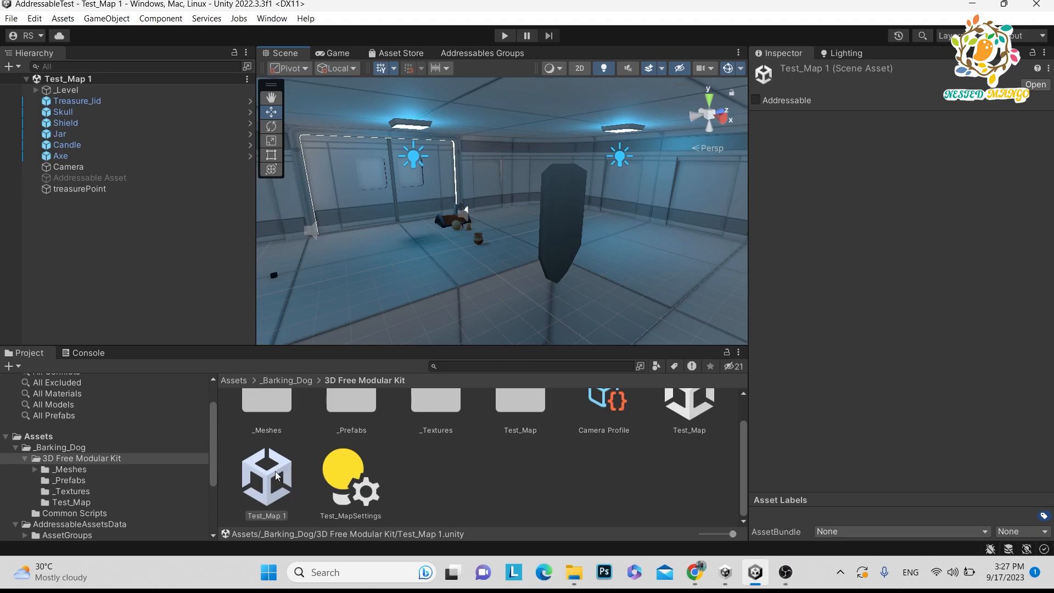
{"action": "left_click", "coordinate": [265, 478]}
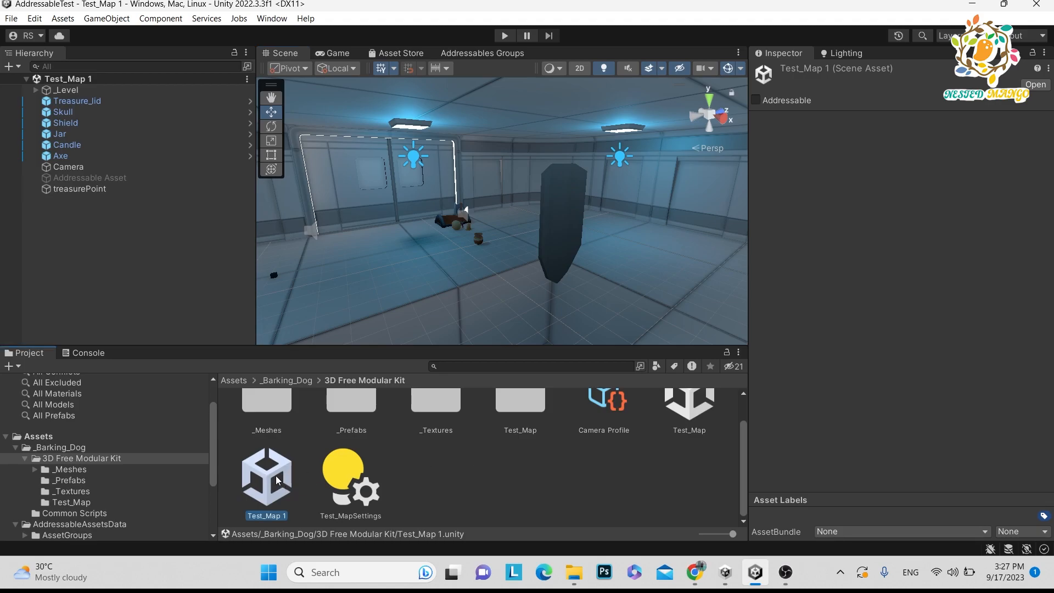
{"action": "mouse_move", "coordinate": [275, 481]}
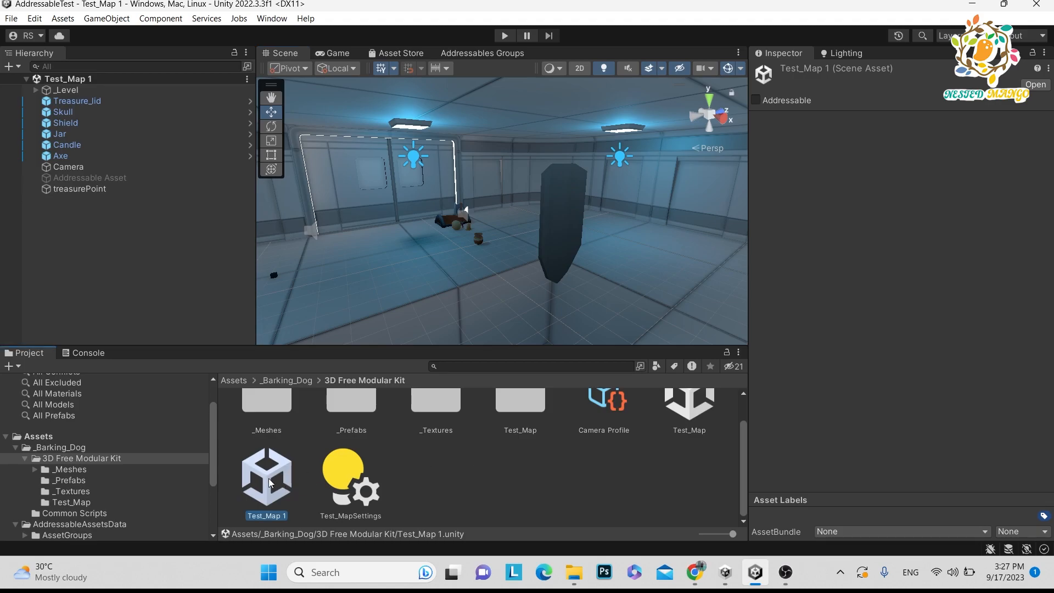
{"action": "mouse_move", "coordinate": [374, 452]}
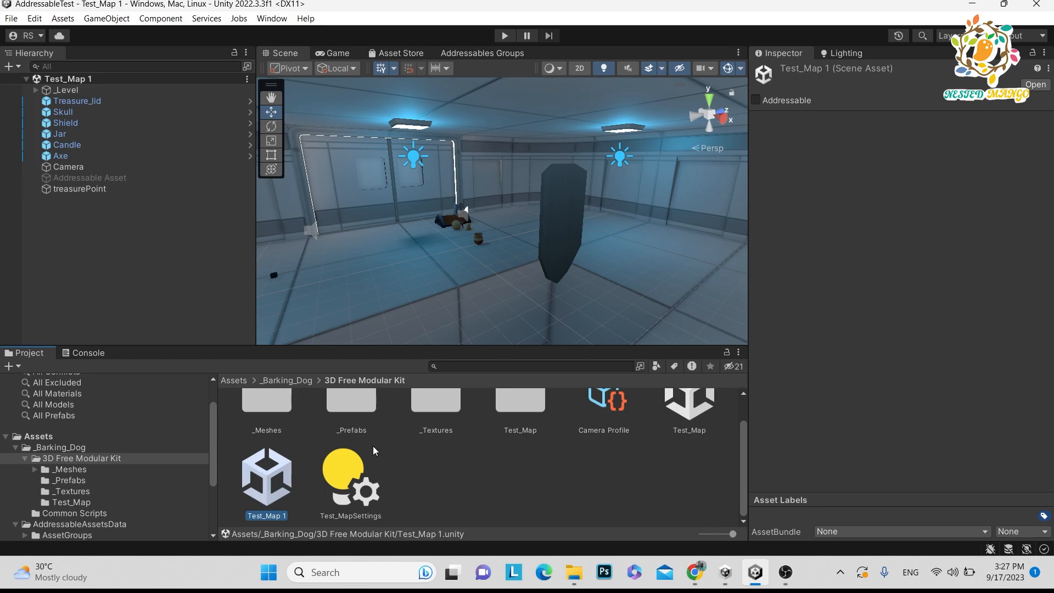
{"action": "left_click", "coordinate": [755, 100]}
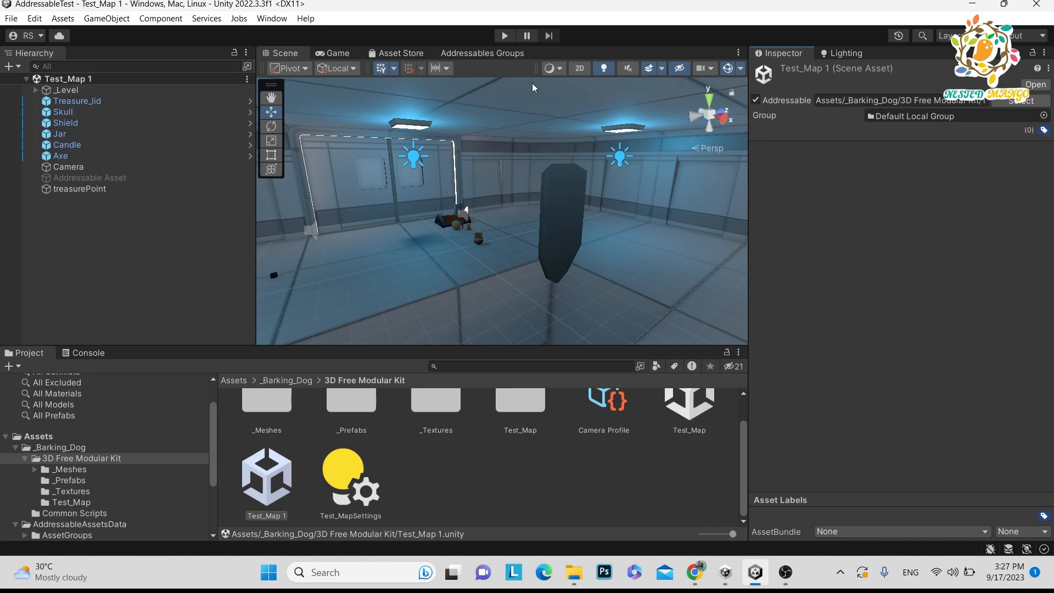
Check Test_Map 1 in the Default Local Group and browse the kit's _Prefabs folder.
{"action": "left_click", "coordinate": [482, 53]}
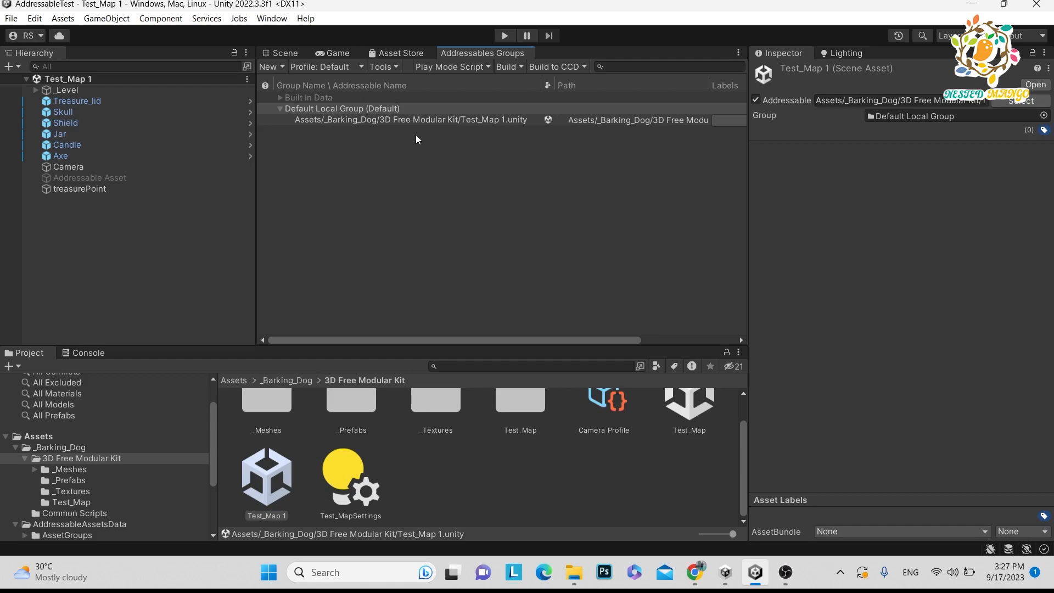
{"action": "mouse_move", "coordinate": [142, 345]}
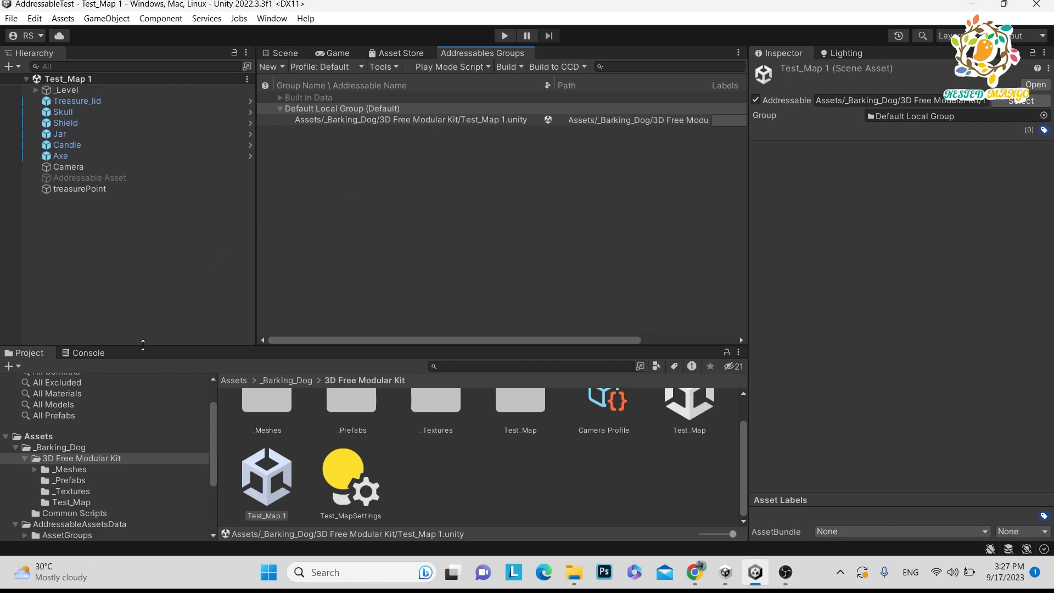
{"action": "mouse_move", "coordinate": [74, 492]}
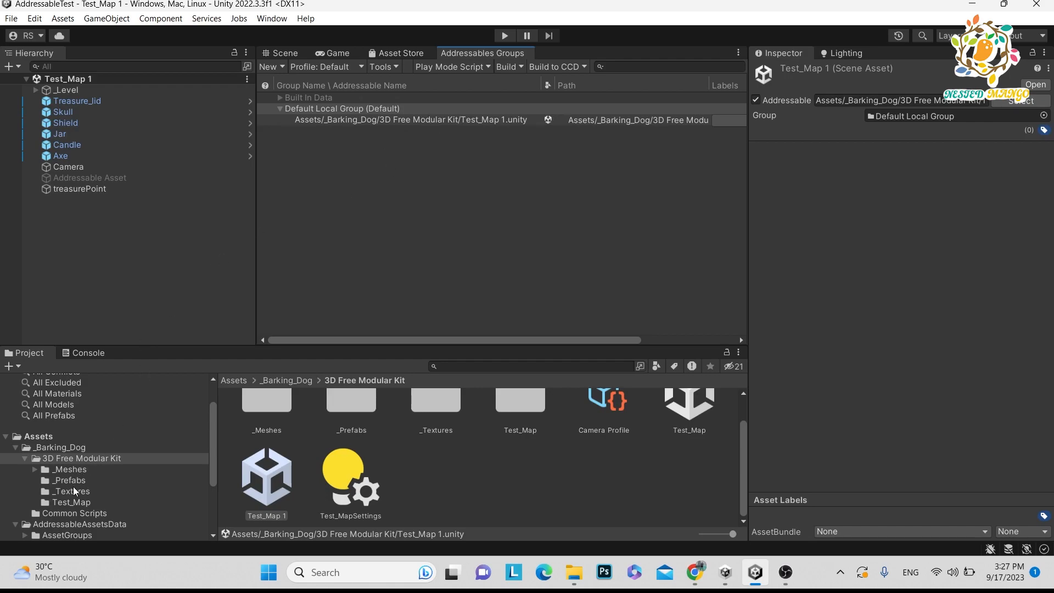
{"action": "left_click", "coordinate": [69, 480]}
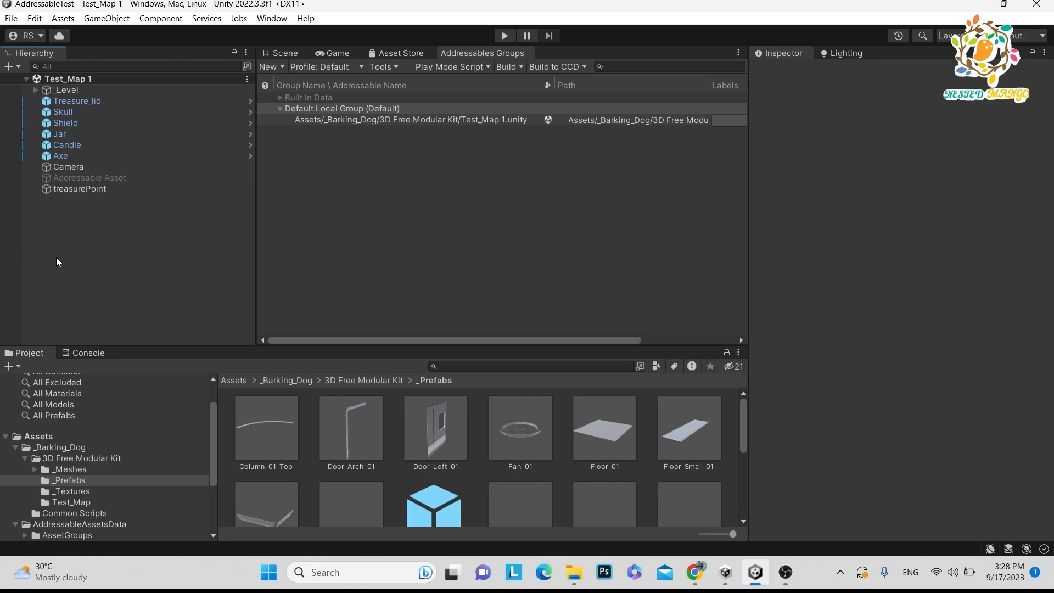
Inspect the shield in the scene and the Door_Left_01 prefab.
{"action": "left_click", "coordinate": [283, 53]}
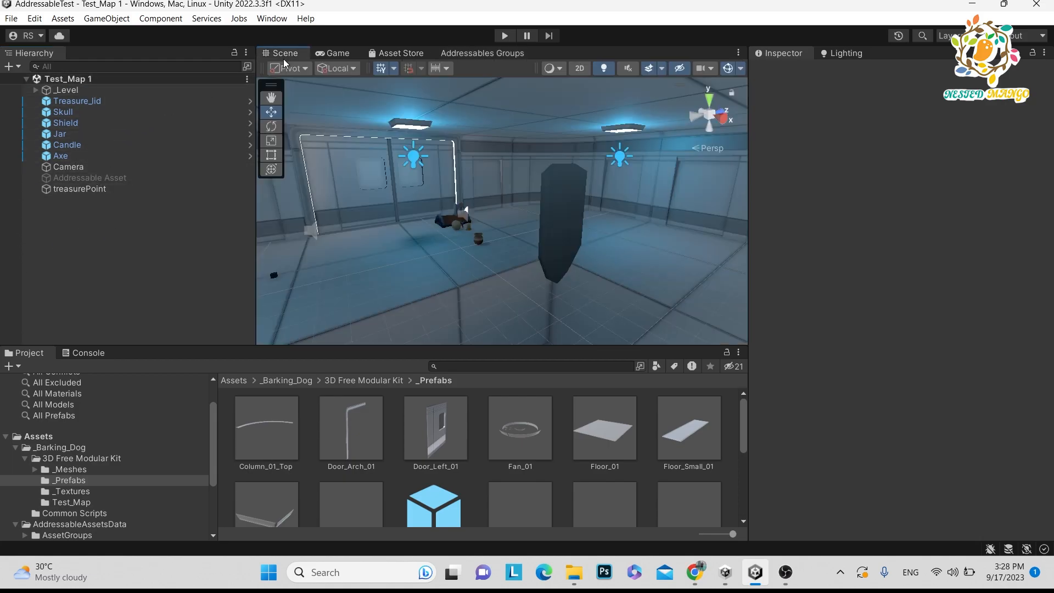
{"action": "left_click", "coordinate": [65, 122]}
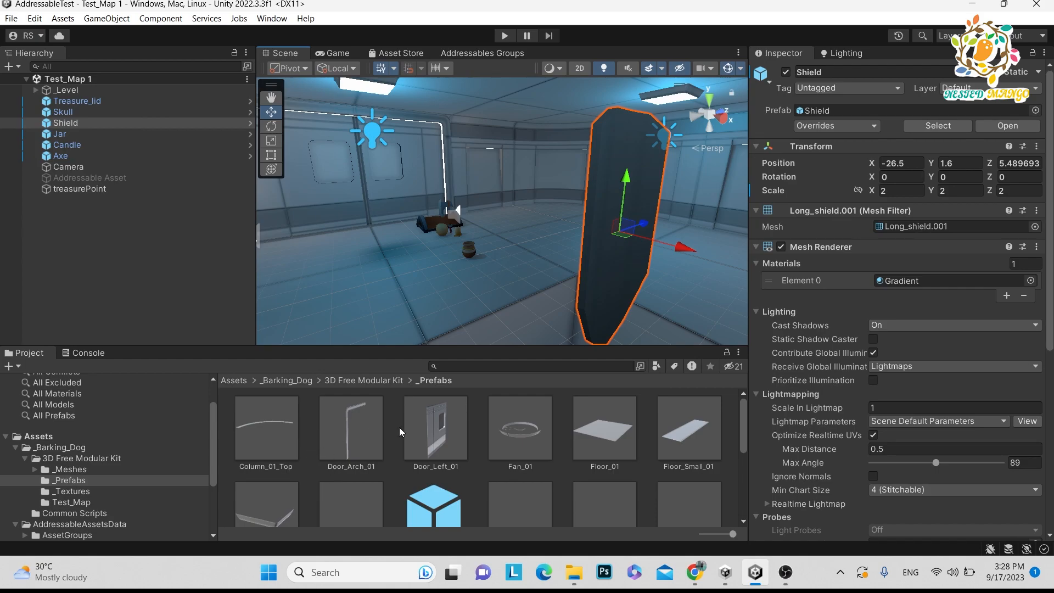
{"action": "left_click", "coordinate": [434, 428]}
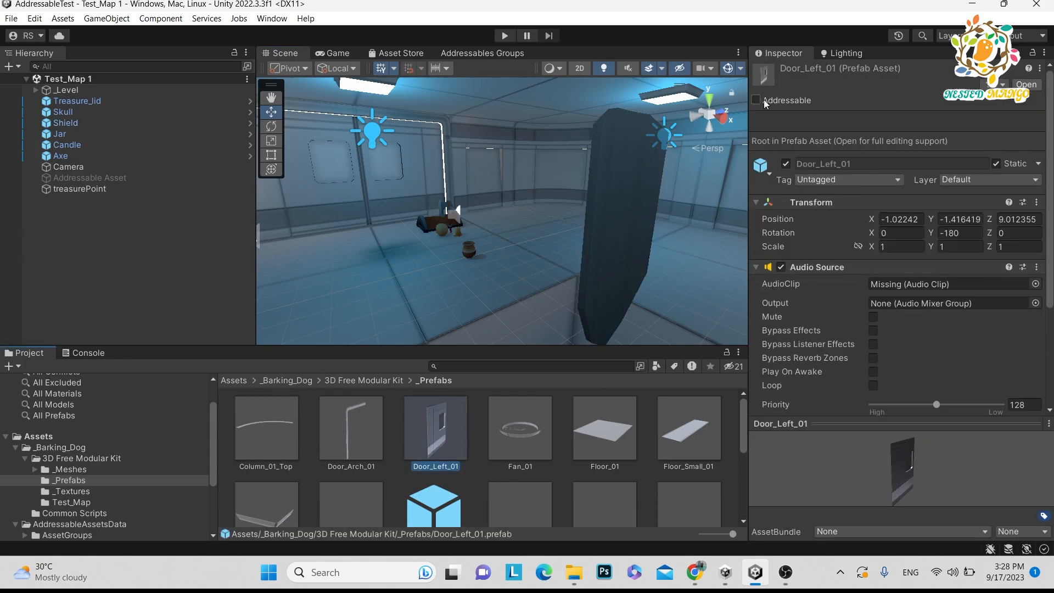
{"action": "mouse_move", "coordinate": [756, 100]}
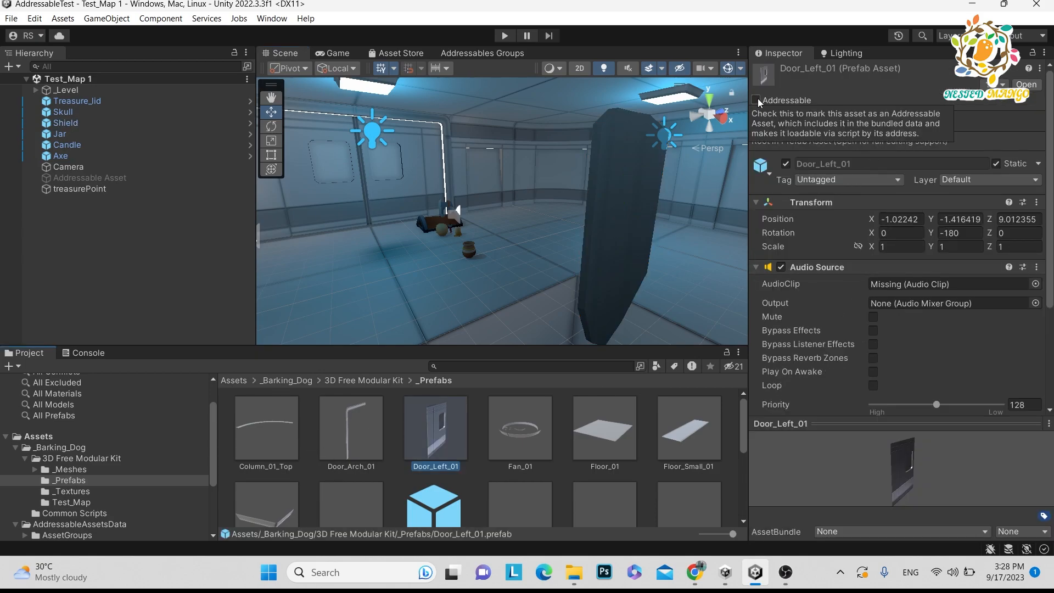
Show Test_Map 1.unity listed under the Default Local Group.
{"action": "left_click", "coordinate": [483, 53]}
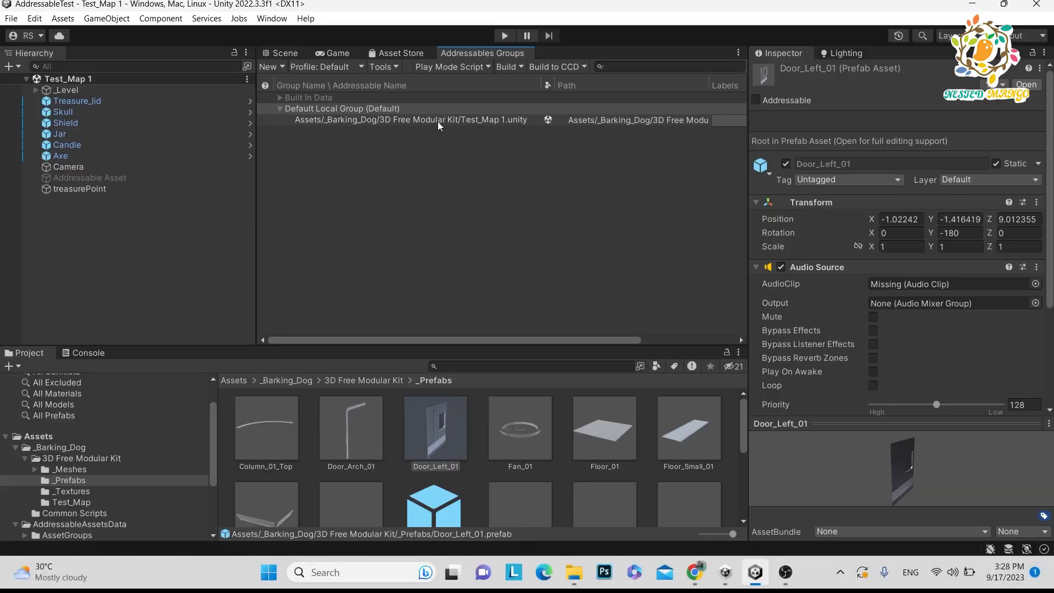
{"action": "left_click", "coordinate": [39, 436]}
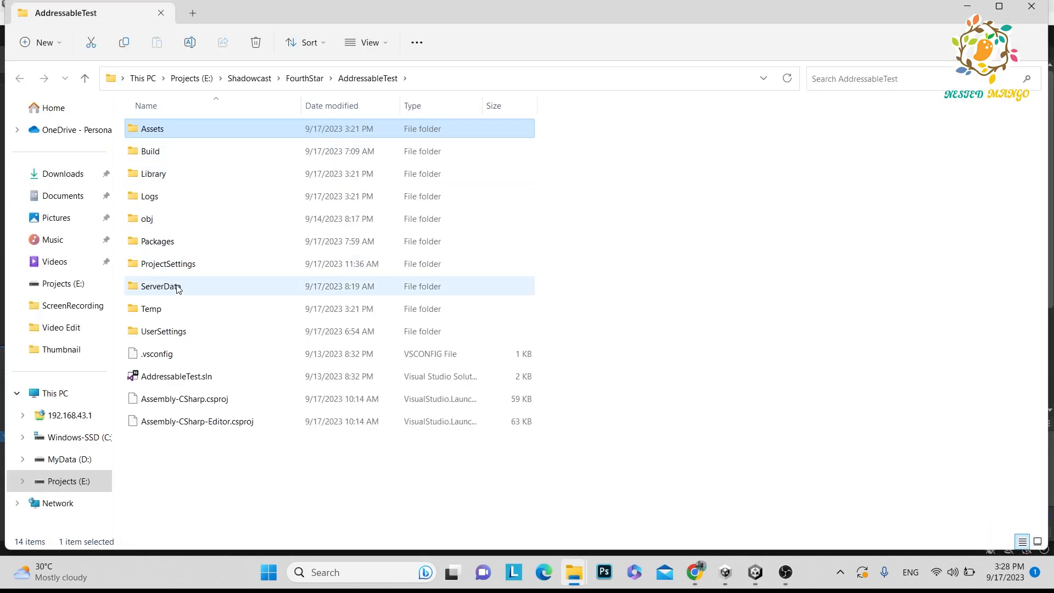
Open the project's ServerData folder in File Explorer.
{"action": "double_click", "coordinate": [158, 285]}
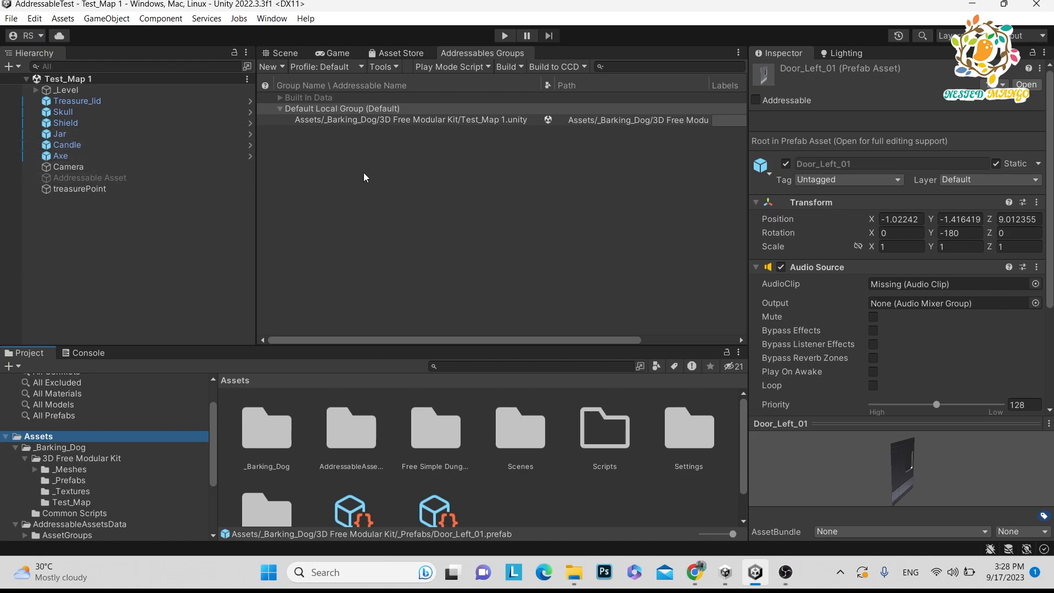
{"action": "mouse_move", "coordinate": [529, 126]}
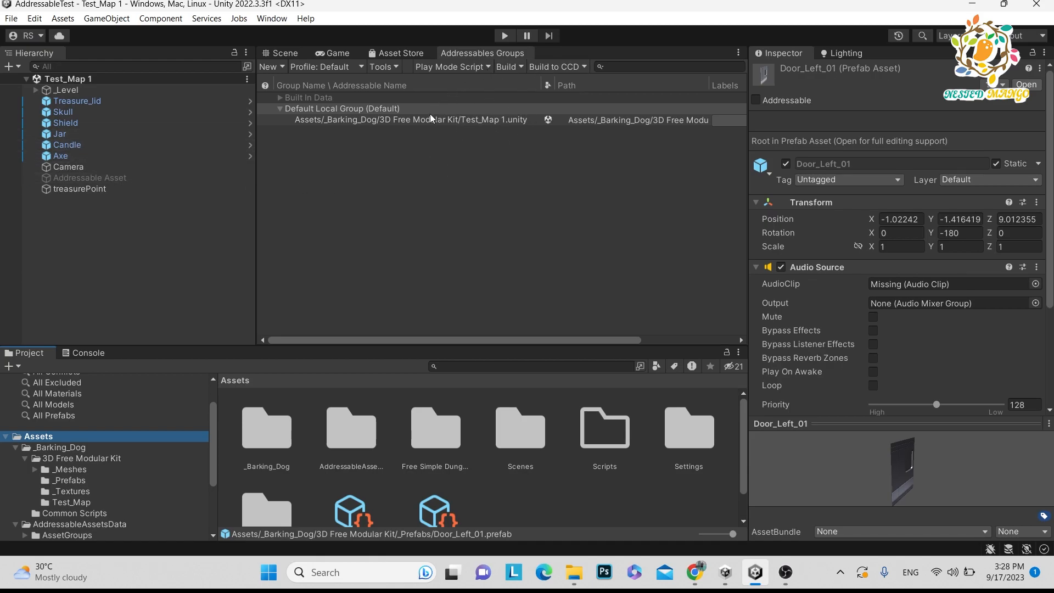
Run Build > New Build > Default Build Script for the addressable content.
{"action": "left_click", "coordinate": [448, 67]}
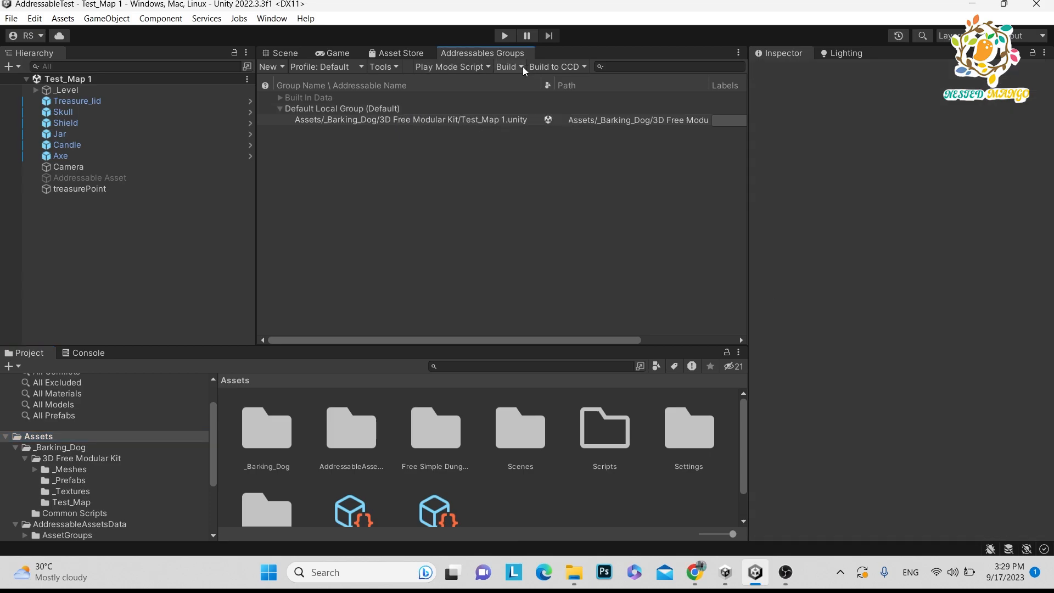
{"action": "left_click", "coordinate": [507, 67]}
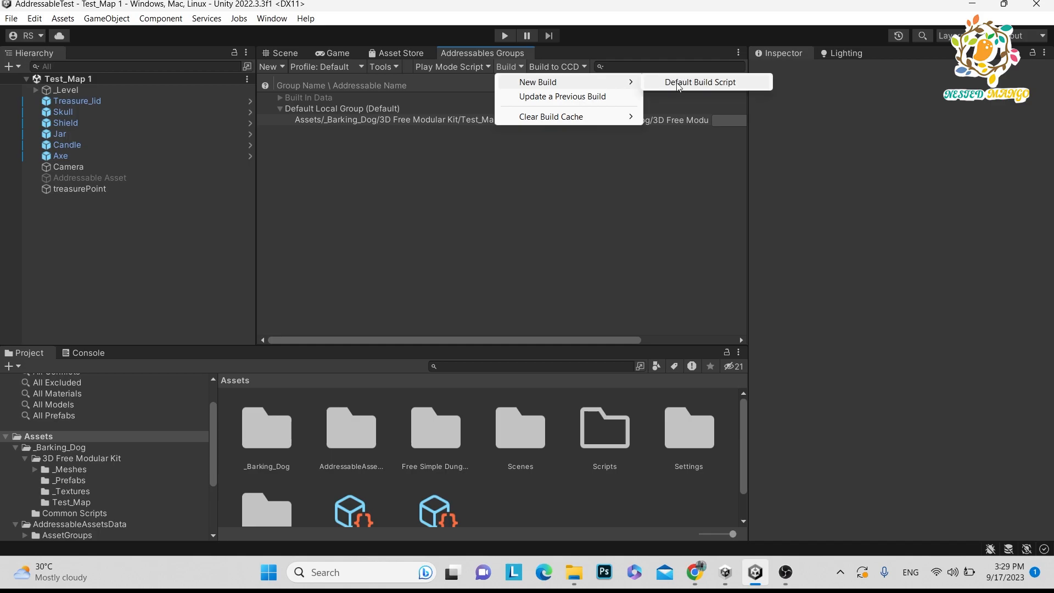
{"action": "left_click", "coordinate": [702, 81]}
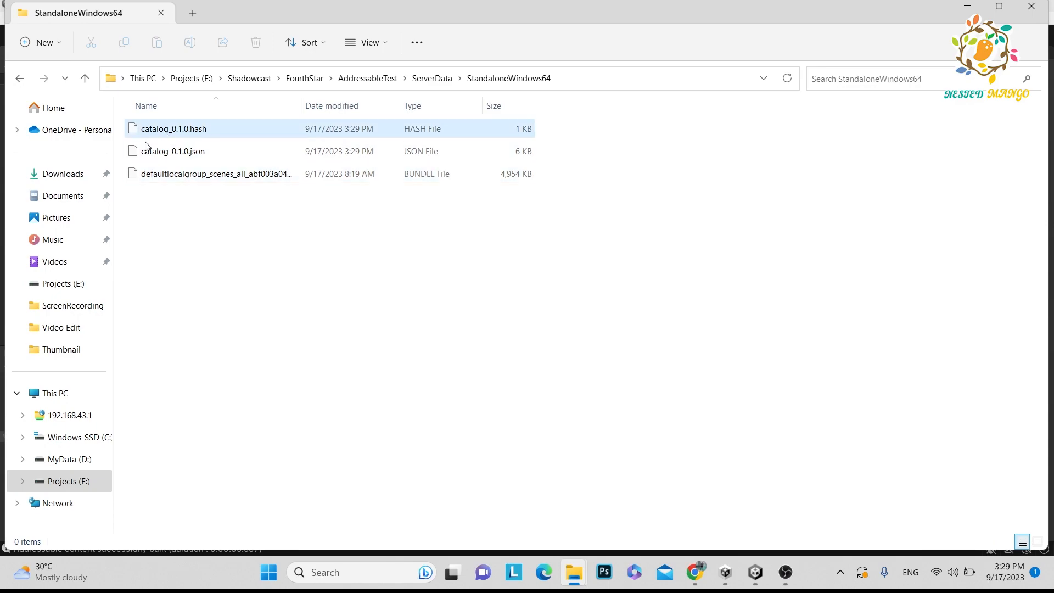
{"action": "mouse_move", "coordinate": [235, 174]}
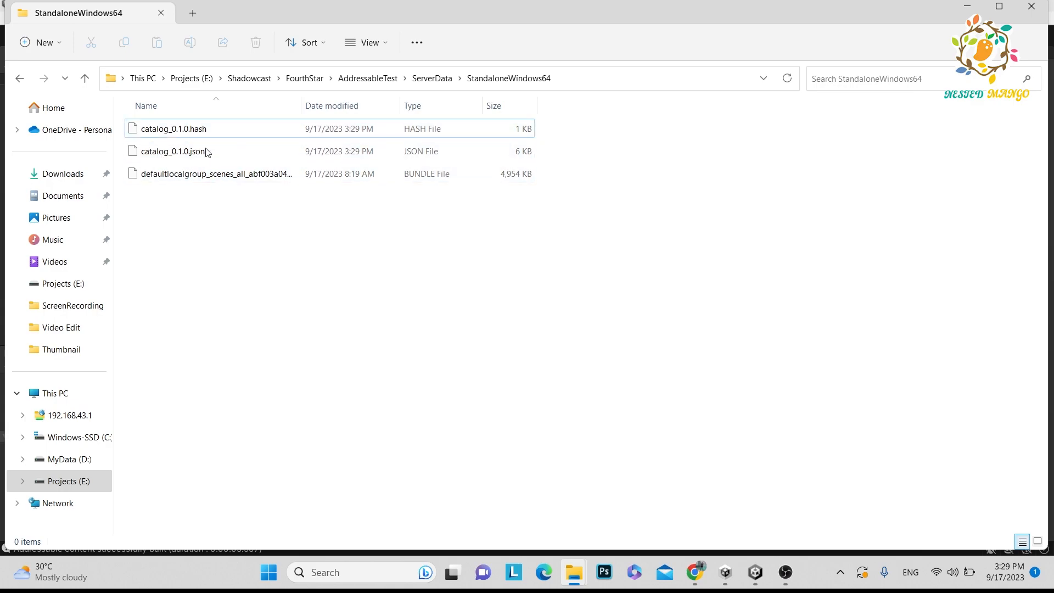
Check the catalog_0.1.0 json and scene bundle files in StandaloneWindows64.
{"action": "left_click", "coordinate": [215, 173]}
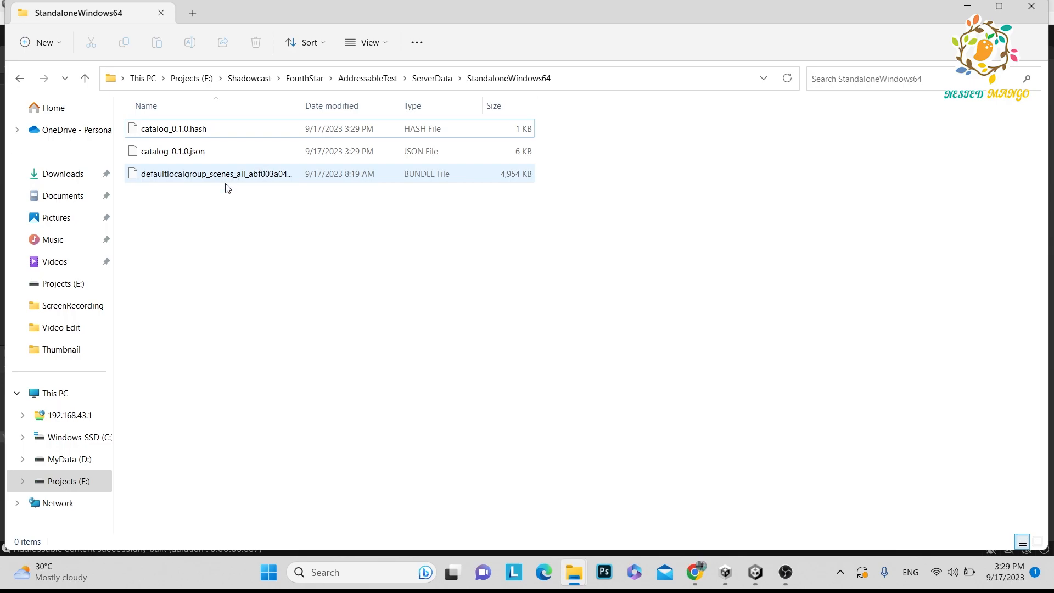
{"action": "left_click", "coordinate": [696, 572]}
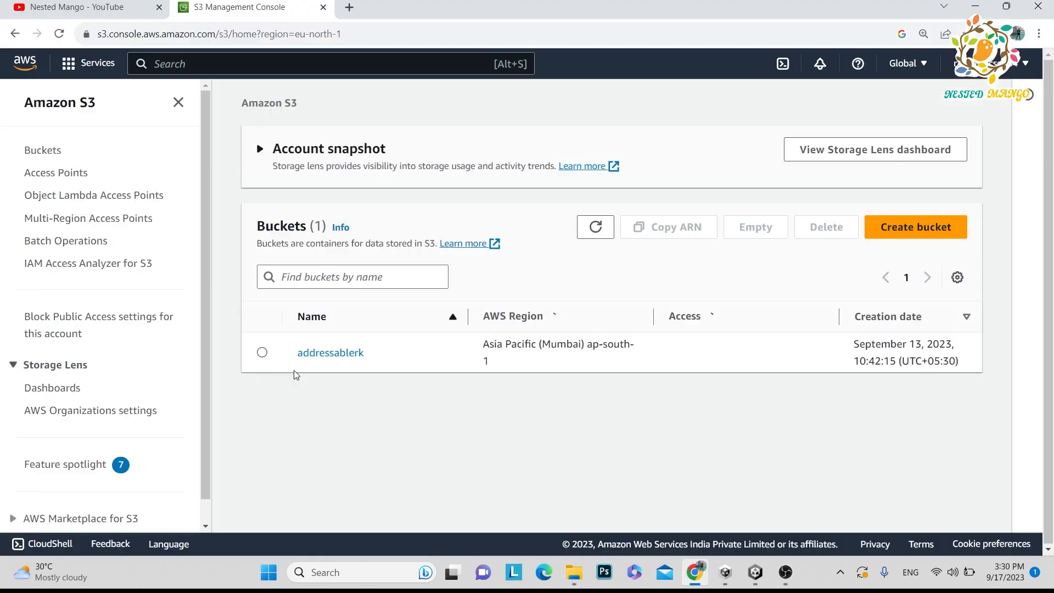
Permanently delete the StandaloneWindows64/ folder from the addressablerk bucket.
{"action": "left_click", "coordinate": [331, 353]}
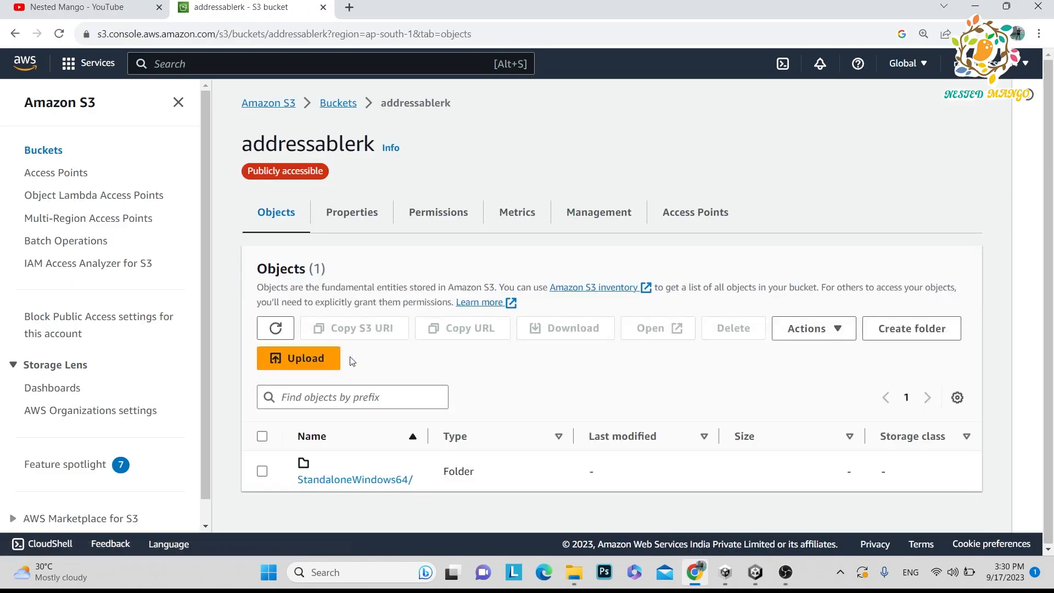
{"action": "left_click", "coordinate": [262, 471]}
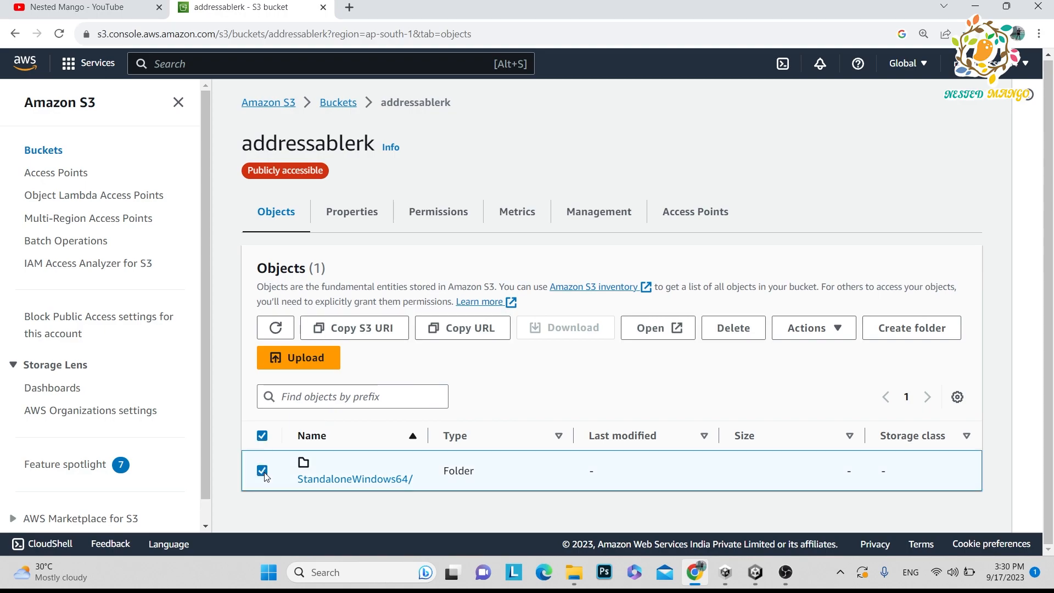
{"action": "left_click", "coordinate": [733, 328]}
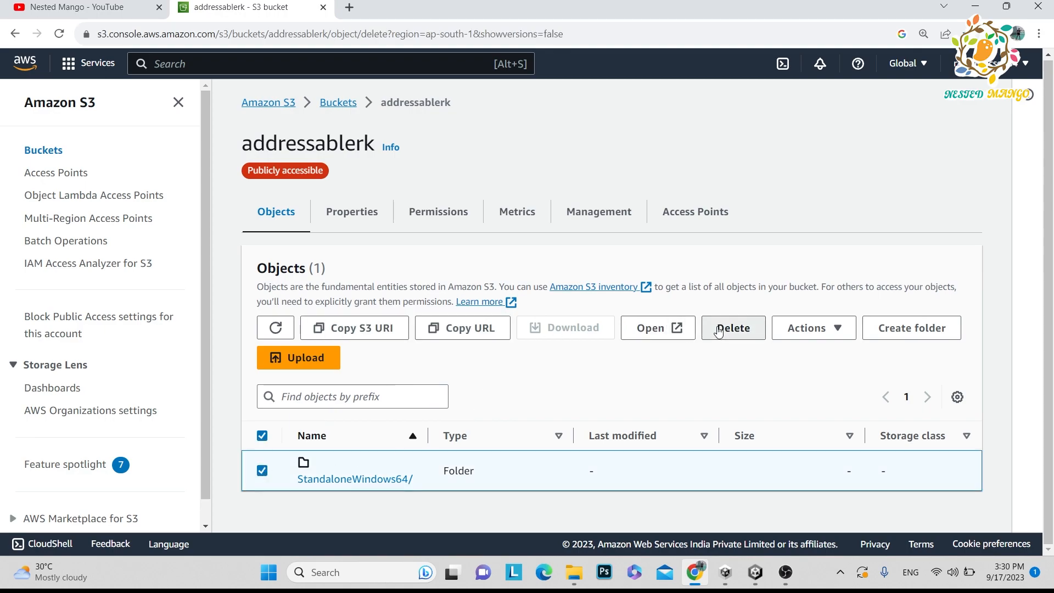
{"action": "left_click", "coordinate": [733, 329]}
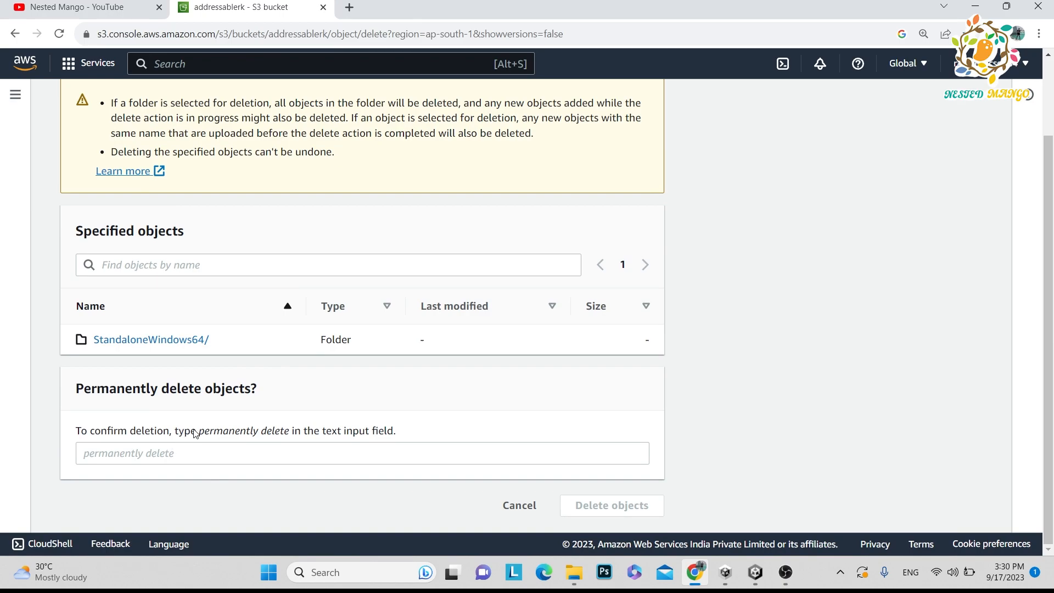
{"action": "left_click", "coordinate": [609, 505]}
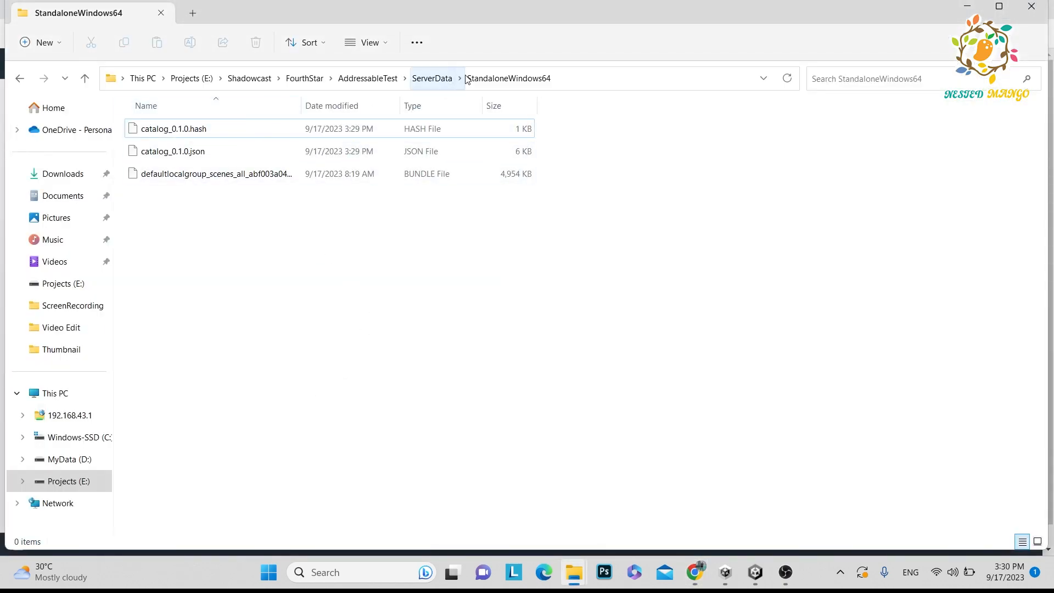
Go up to ServerData to upload the StandaloneWindows64 build to S3.
{"action": "left_click", "coordinate": [432, 79]}
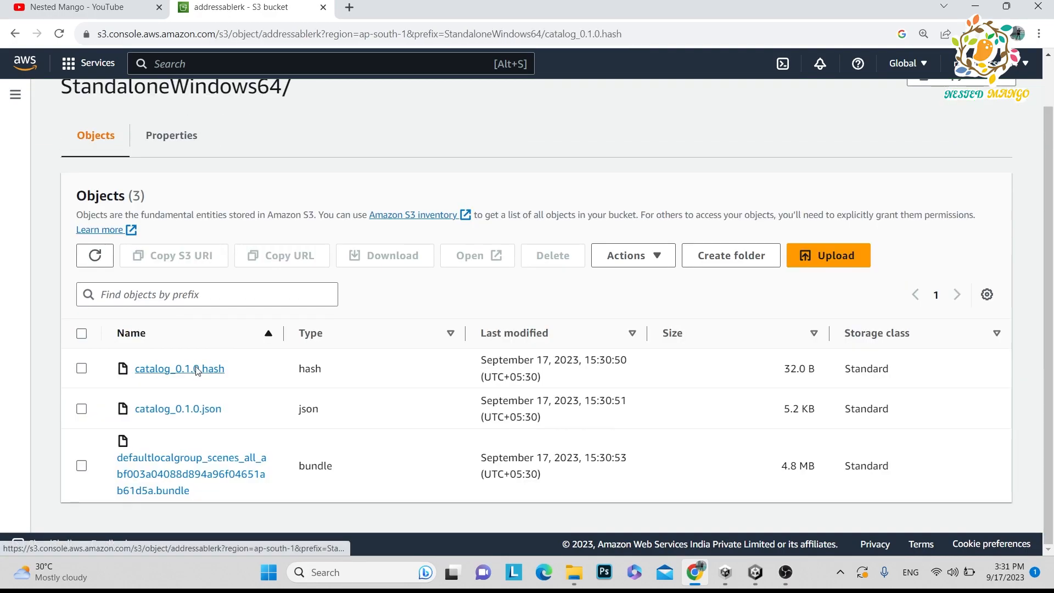
View catalog_0.1.0.hash's Object URL, then open the AddressableScene script in Visual Studio.
{"action": "left_click", "coordinate": [179, 369]}
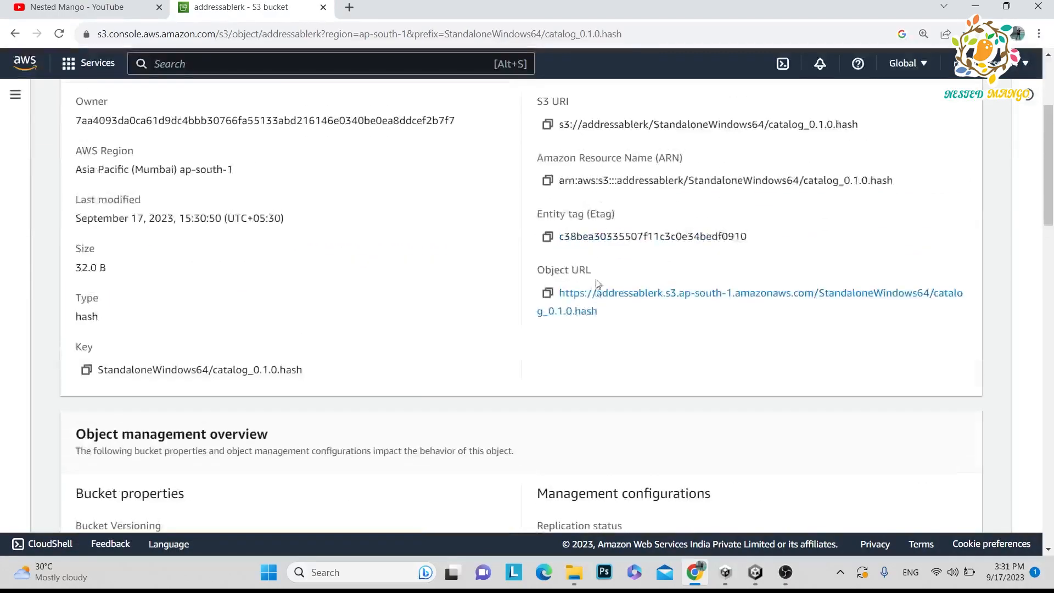
{"action": "mouse_move", "coordinate": [639, 306]}
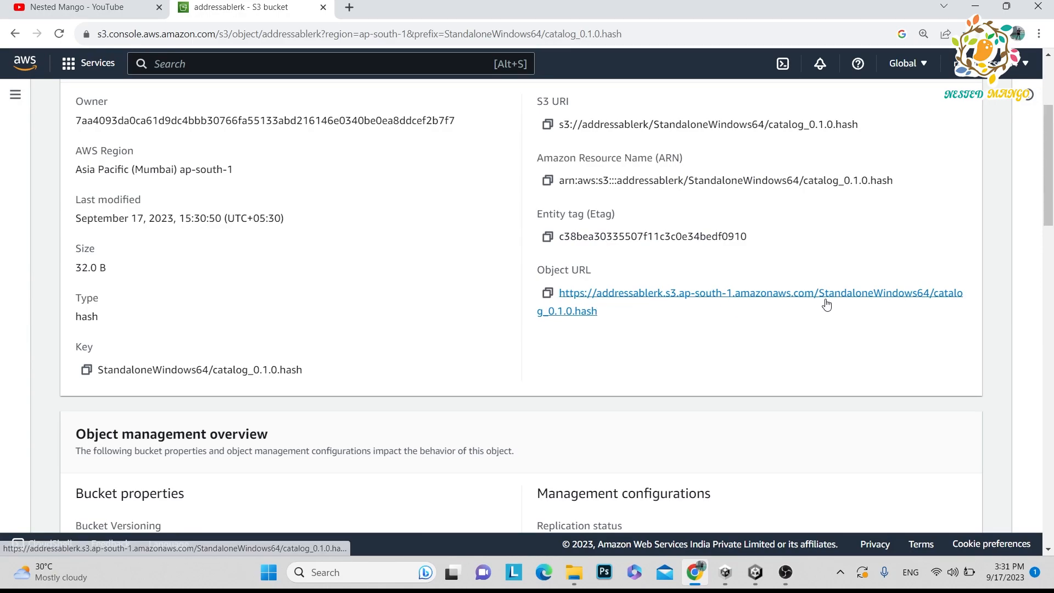
{"action": "mouse_move", "coordinate": [810, 299]}
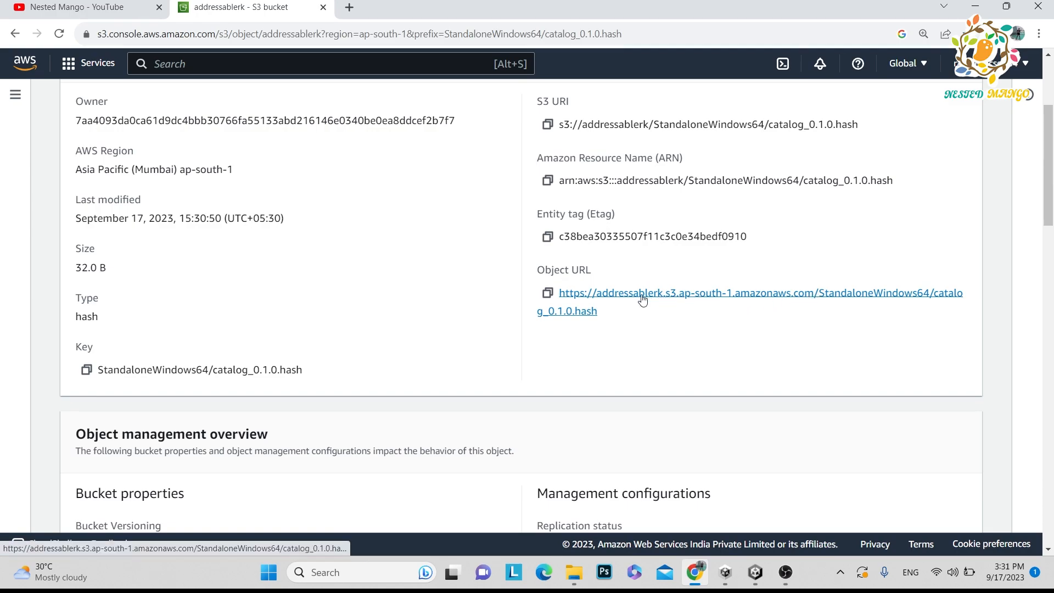
{"action": "left_click", "coordinate": [754, 572]}
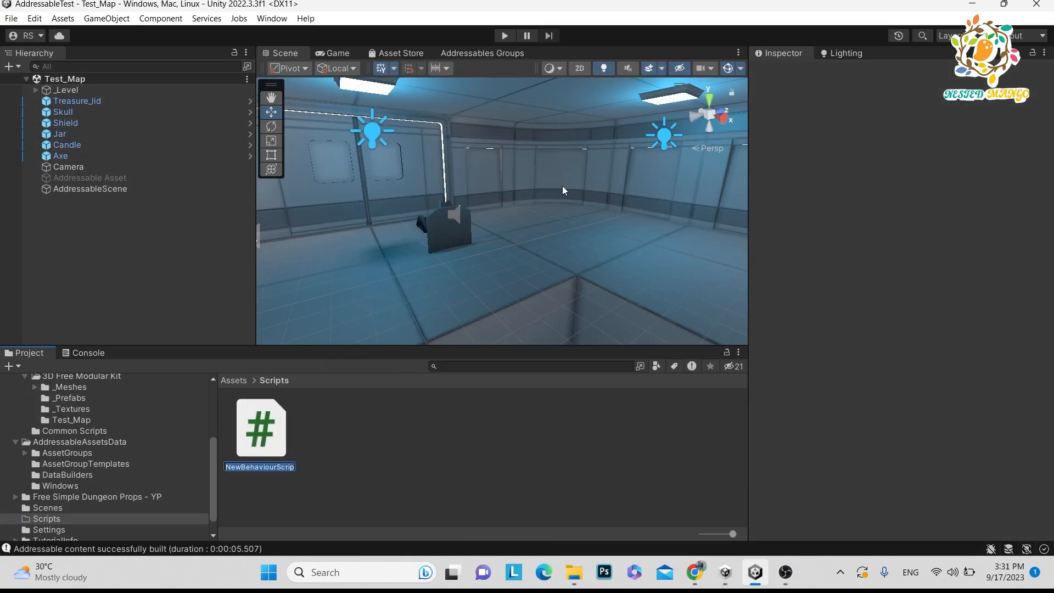
{"action": "left_click", "coordinate": [89, 189]}
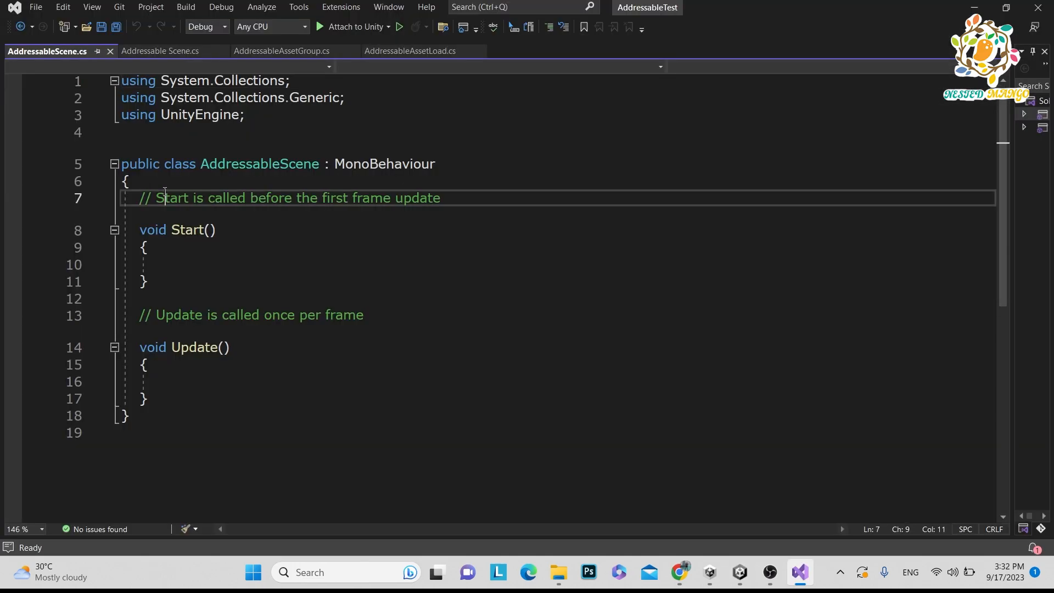
Declare '[SerializeField] private AssetReference addressableSceneName;' inside the AddressableScene class.
{"action": "left_click", "coordinate": [130, 181]}
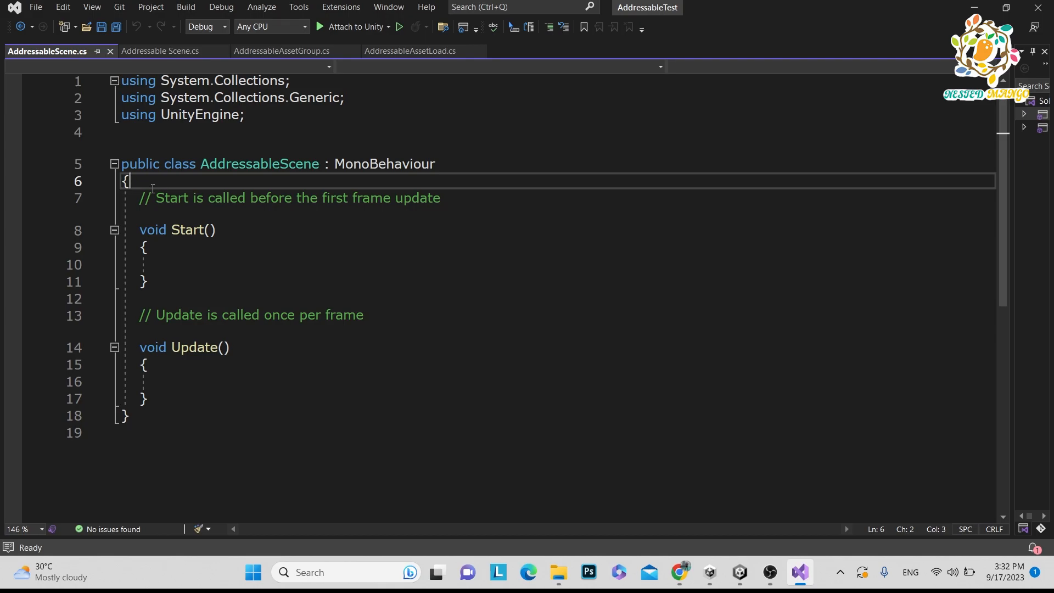
{"action": "type", "text": "[SerializeField]"}
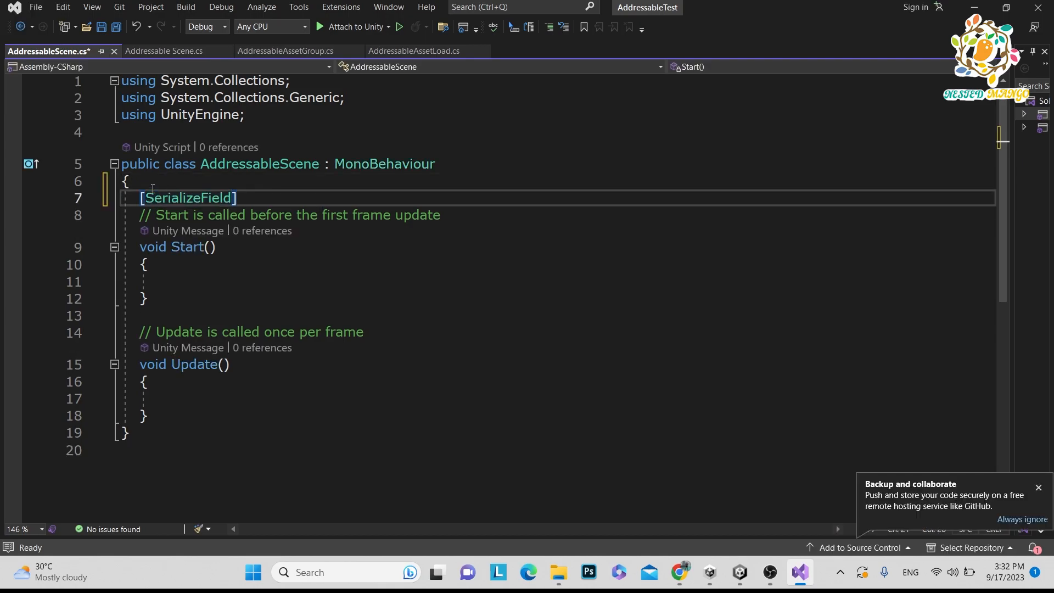
{"action": "type", "text": "private Asset"}
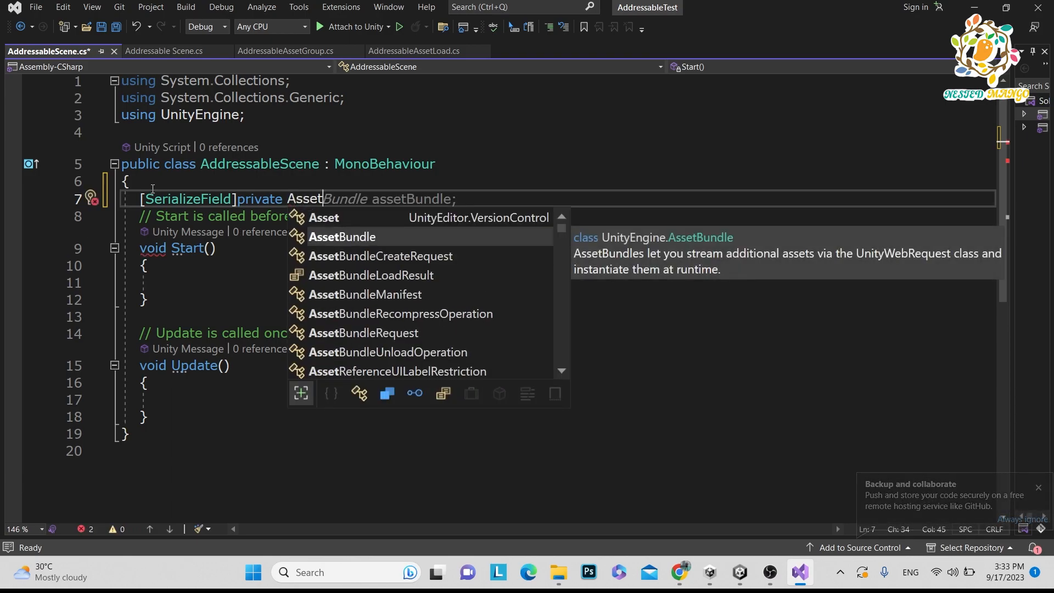
{"action": "type", "text": "Reference addre"}
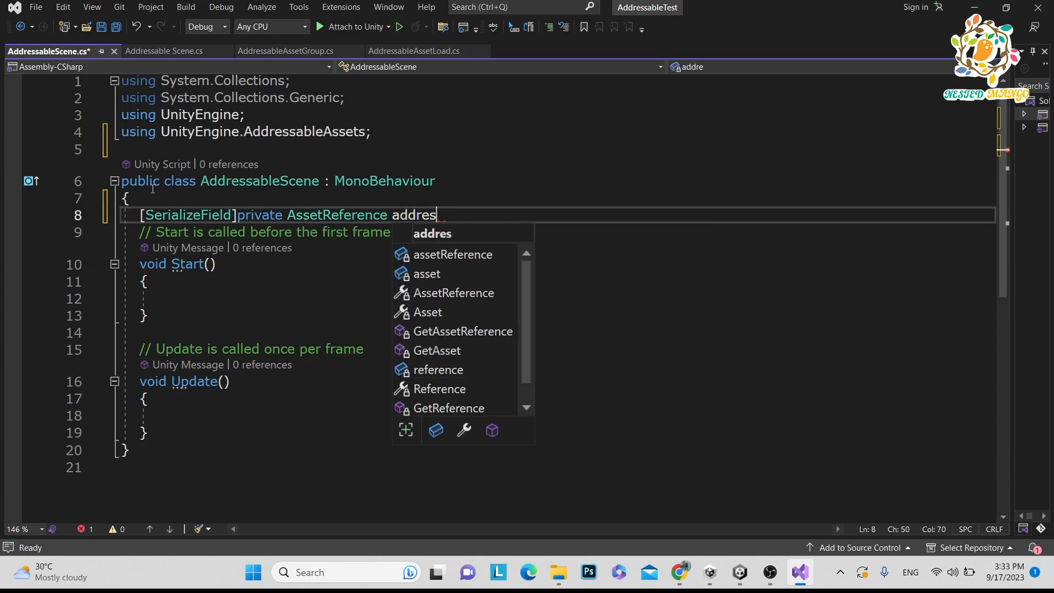
{"action": "type", "text": "sable"}
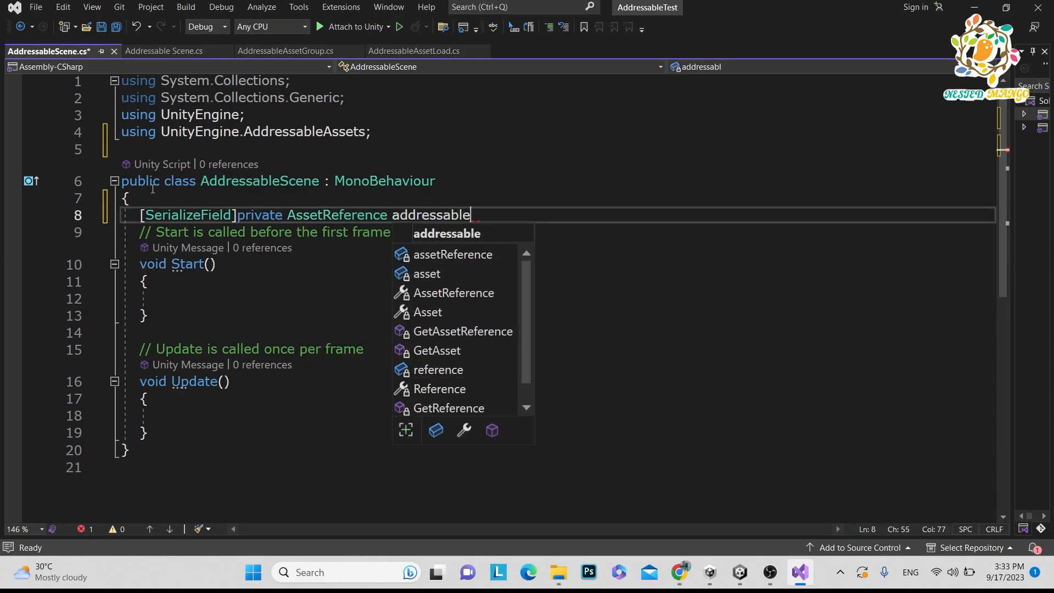
{"action": "type", "text": "SceneName;"}
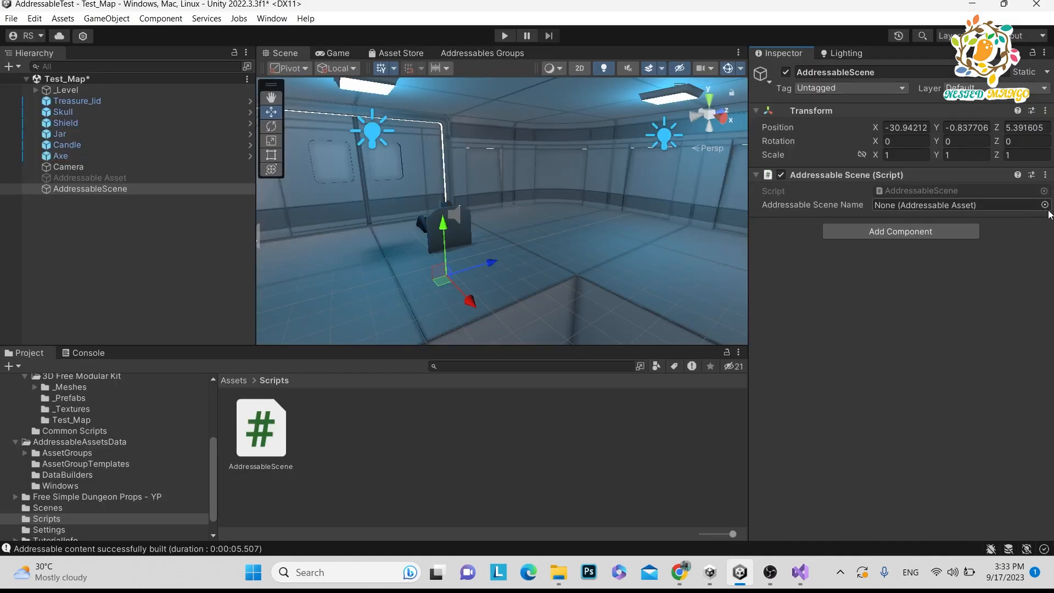
Pick Test_Map 1.unity from the 3D Free Modular Kit as the Addressable Scene Name reference.
{"action": "left_click", "coordinate": [1044, 206]}
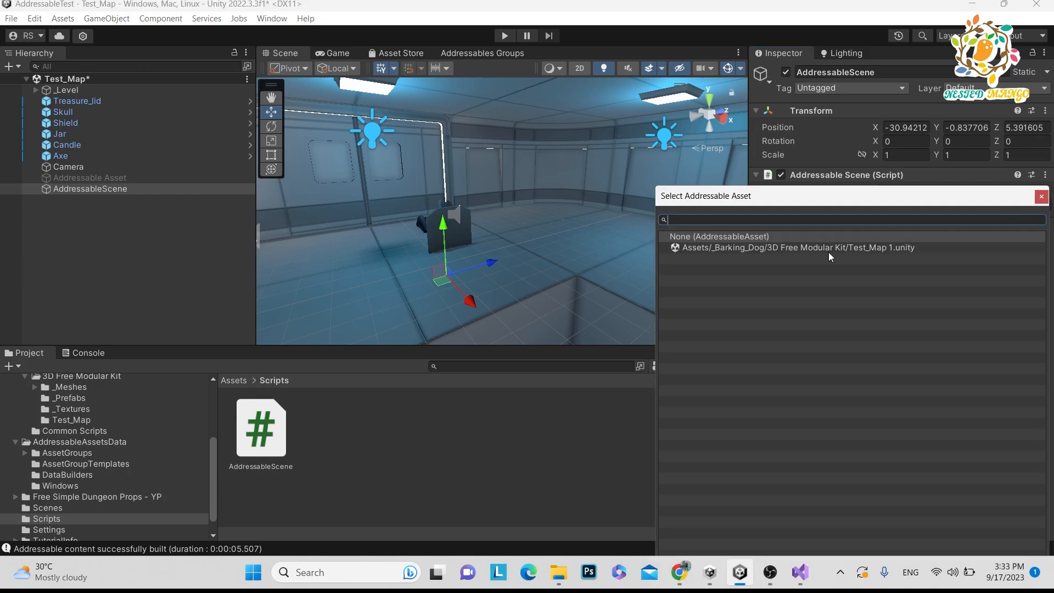
{"action": "mouse_move", "coordinate": [782, 257]}
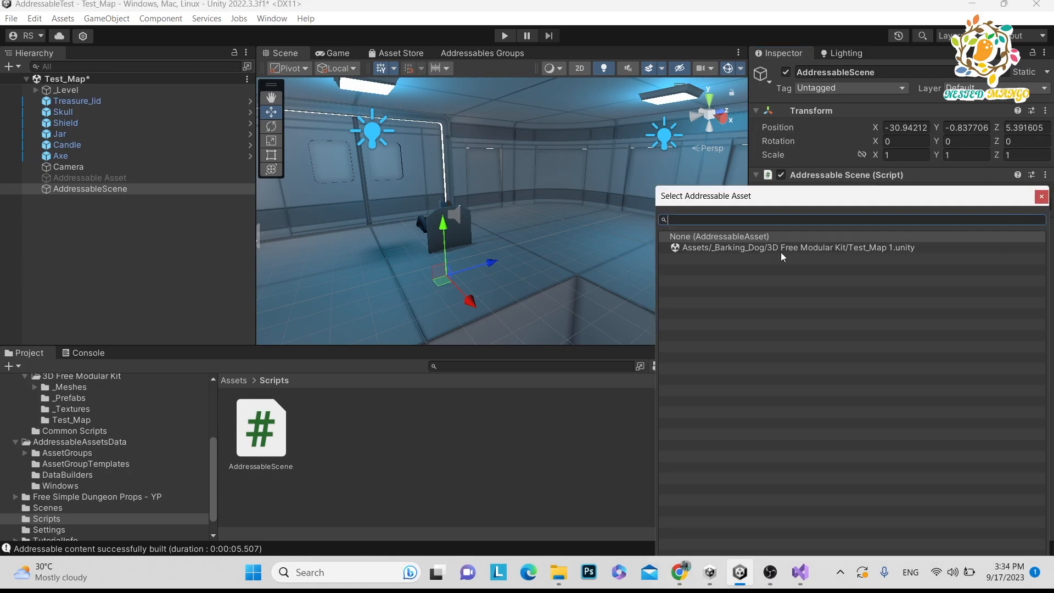
{"action": "left_click", "coordinate": [798, 247]}
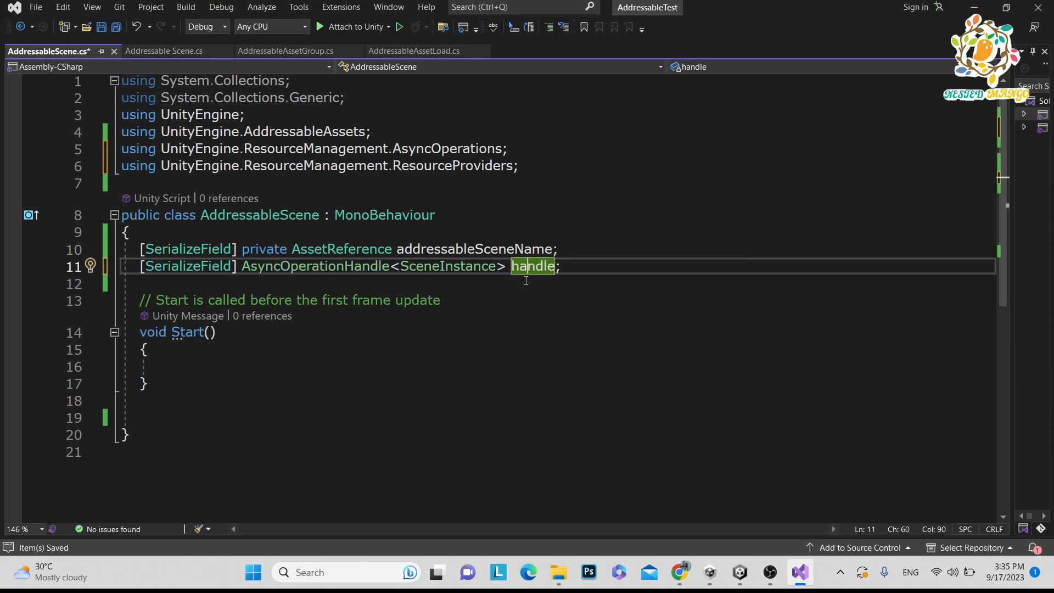
Write LoadAddressableScene(AssetReference sceneName) assigning handle = Addressables.LoadSceneAsync(sceneName).
{"action": "scroll", "scroll_direction": "down", "scroll_amount": 3}
{"action": "type", "text": "public void LoadAddressableScene("}
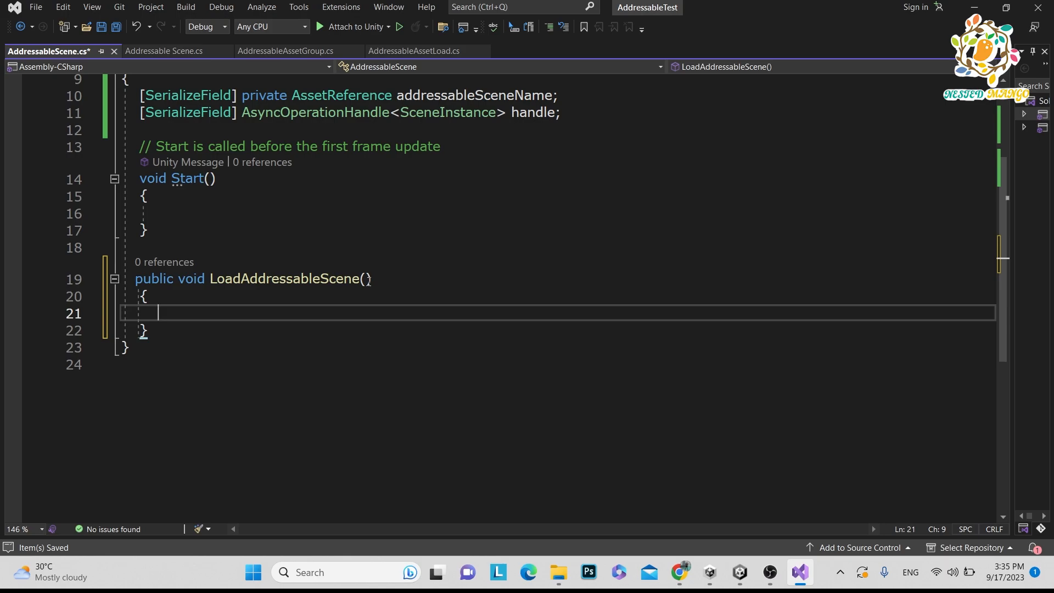
{"action": "type", "text": "As"}
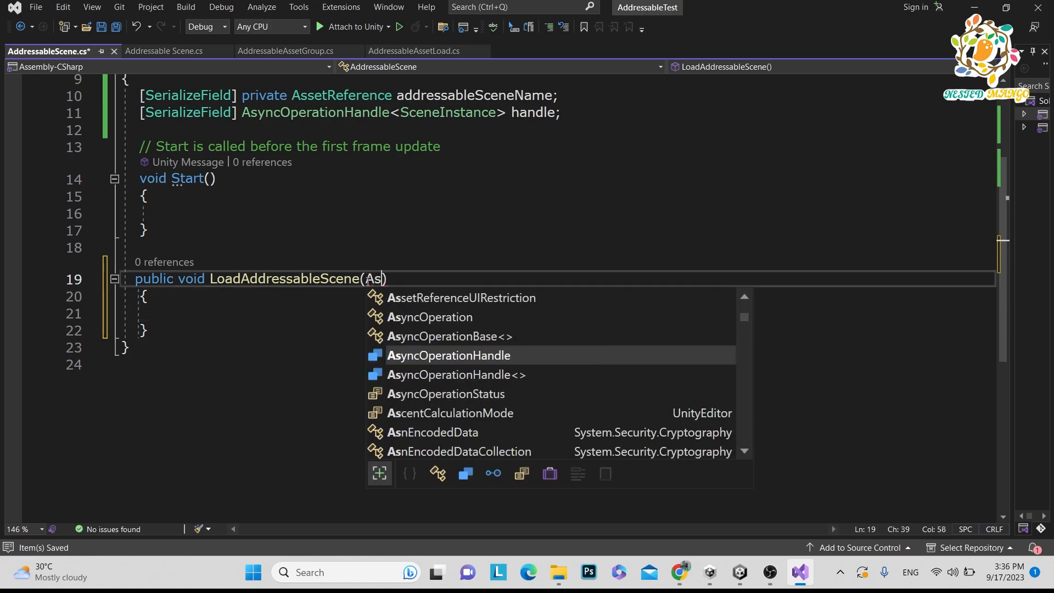
{"action": "type", "text": "setReference"}
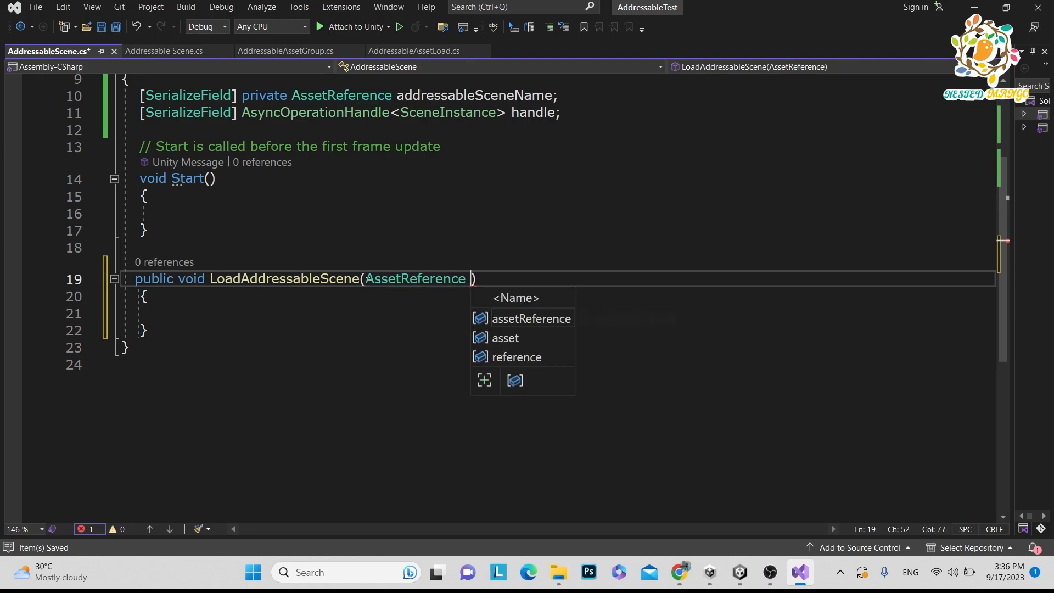
{"action": "type", "text": "sceneName"}
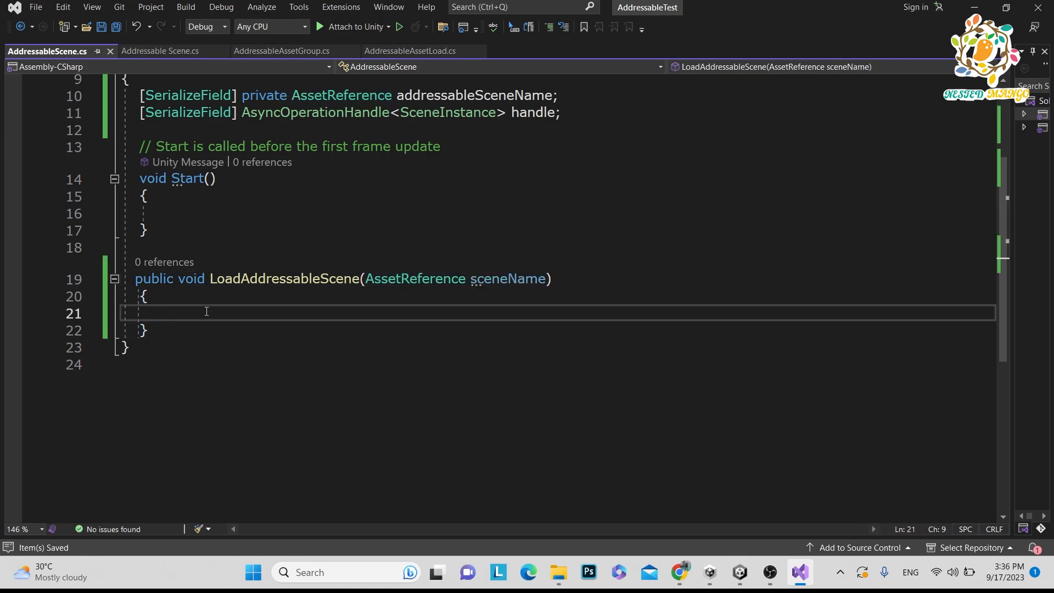
{"action": "type", "text": "handle"}
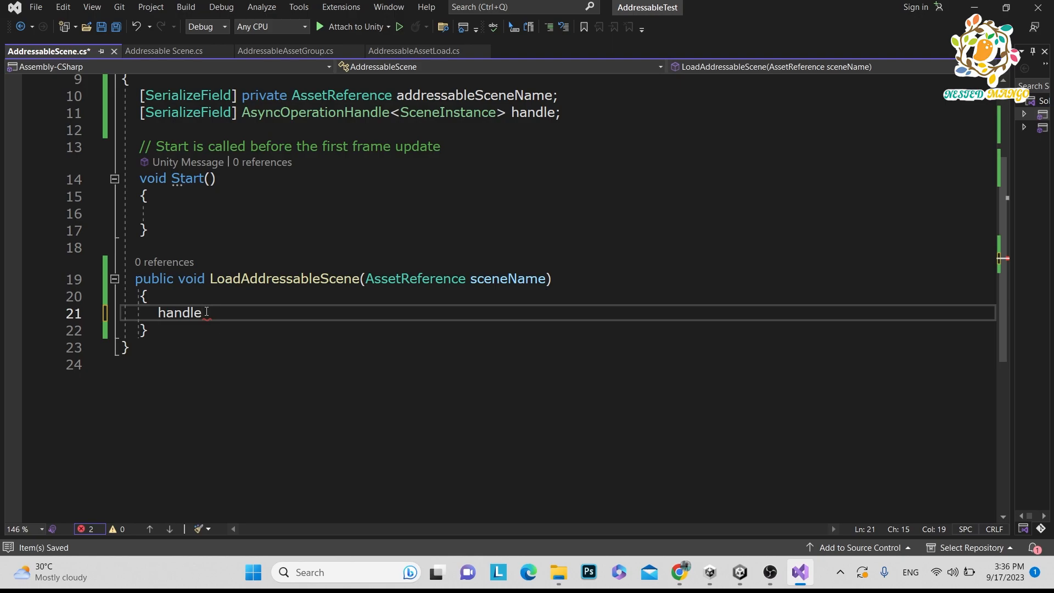
{"action": "type", "text": "=A"}
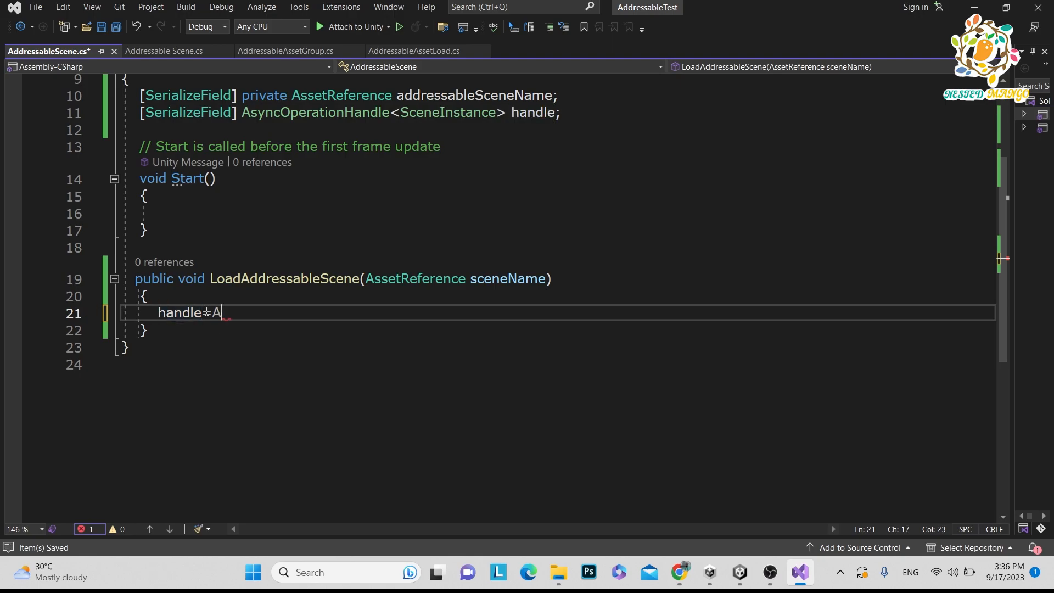
{"action": "type", "text": "dd"}
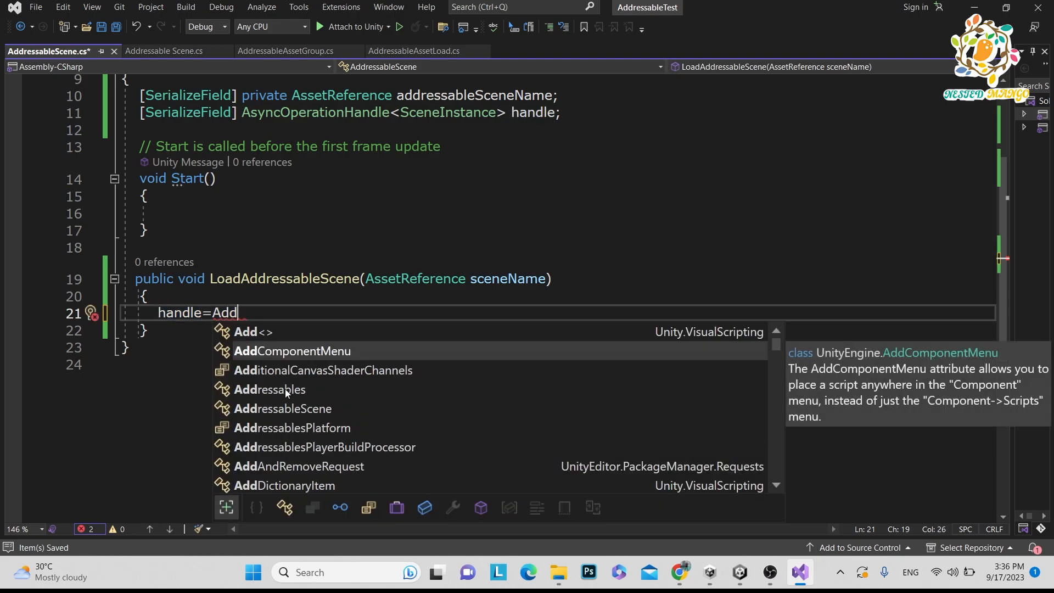
{"action": "type", "text": "ressables."}
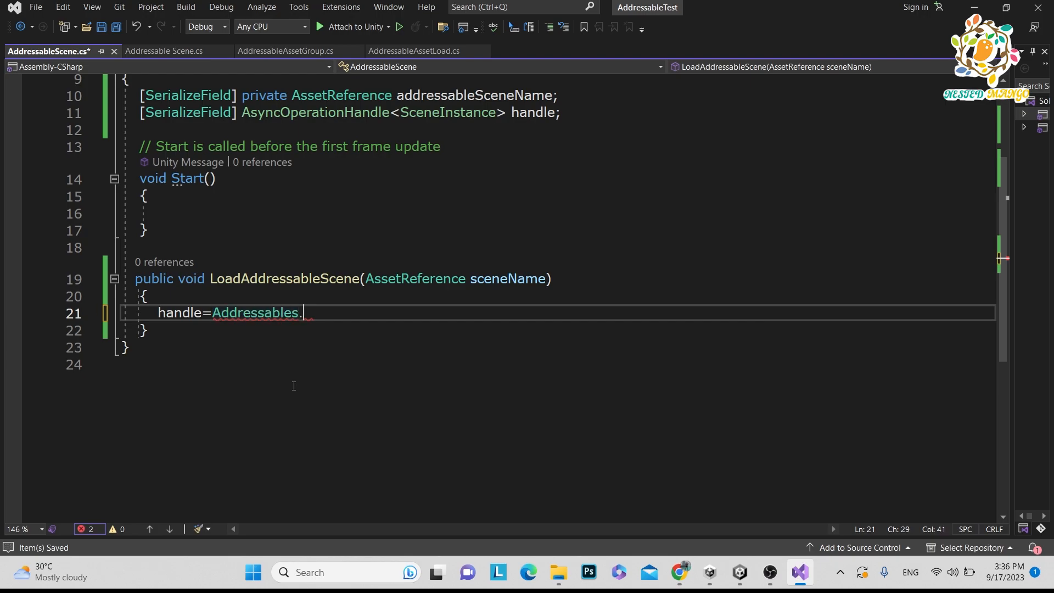
{"action": "type", "text": "LoadSceneAsync"}
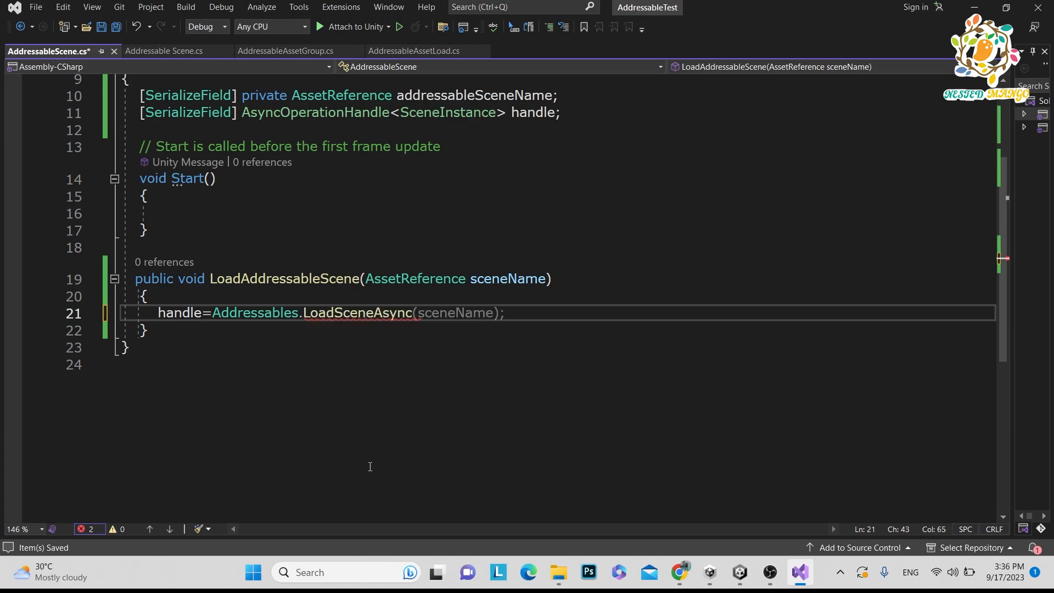
Add LoadSceneMode.Single as the second argument of the LoadSceneAsync call.
{"action": "double_click", "coordinate": [358, 313]}
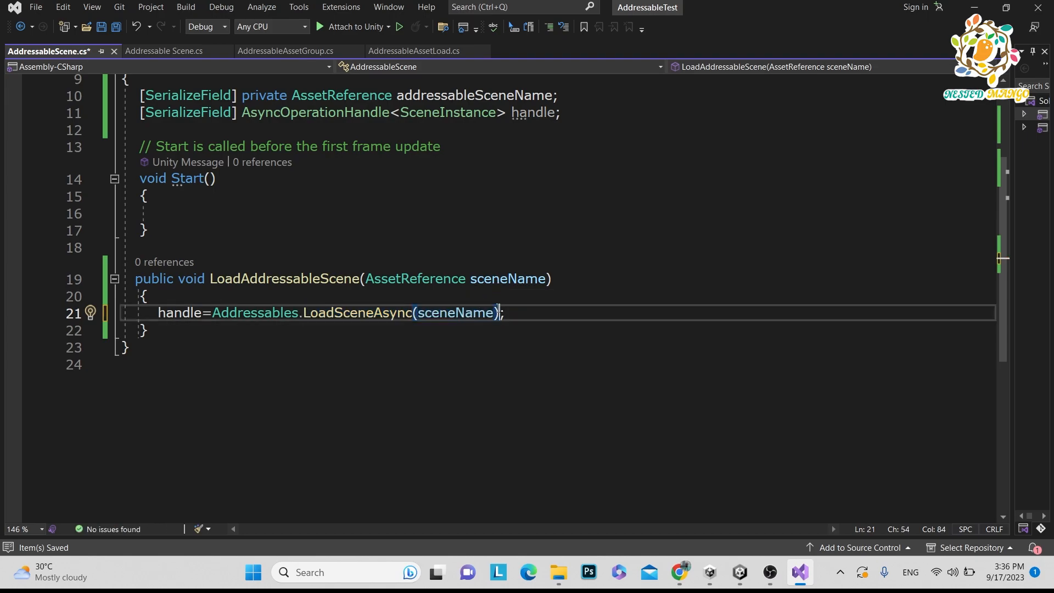
{"action": "type", "text": ", Unity"}
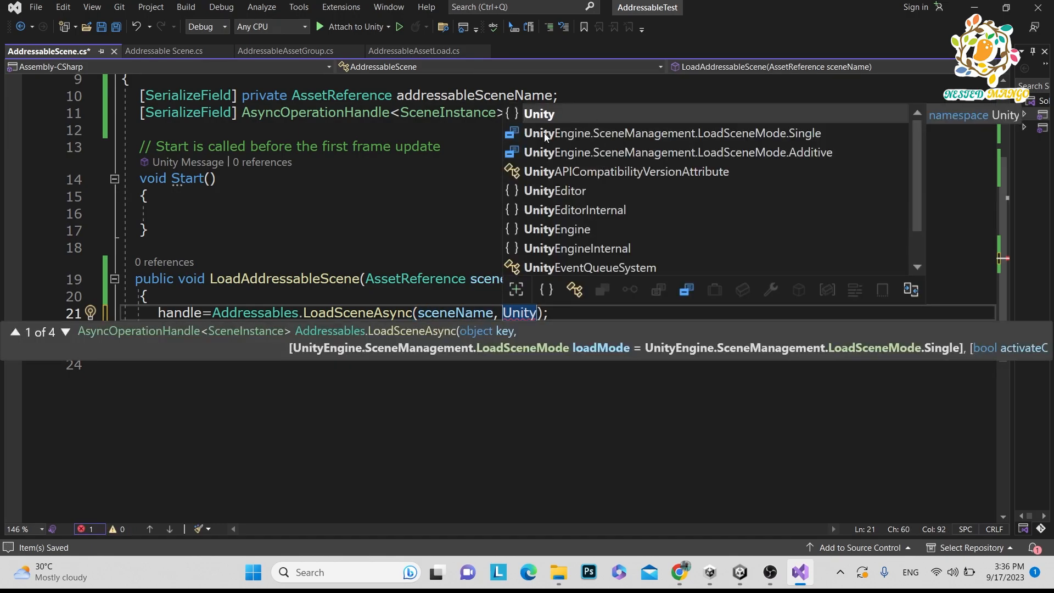
{"action": "mouse_move", "coordinate": [739, 130]}
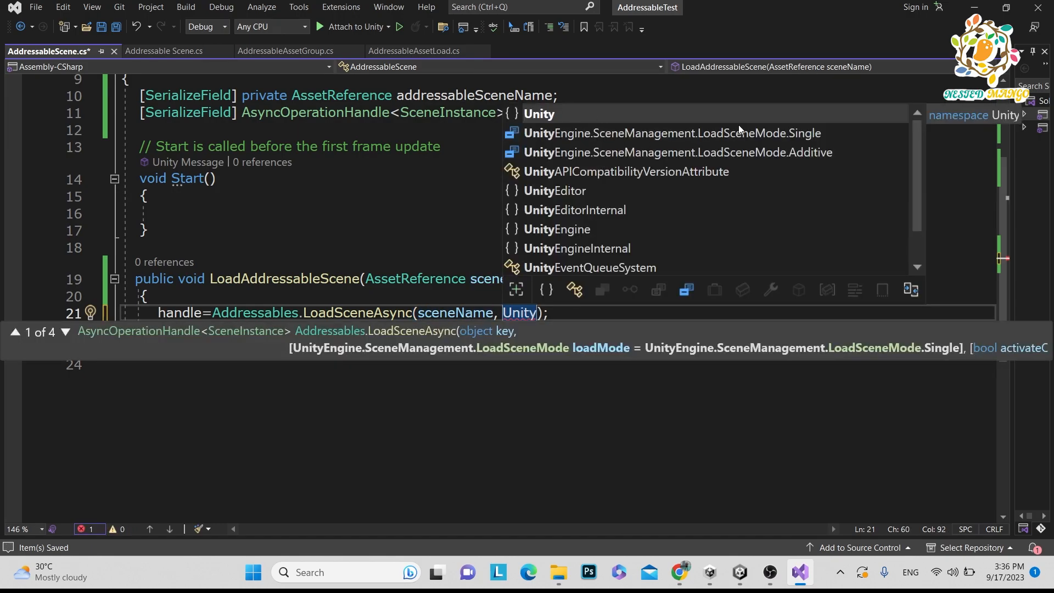
{"action": "mouse_move", "coordinate": [704, 148]}
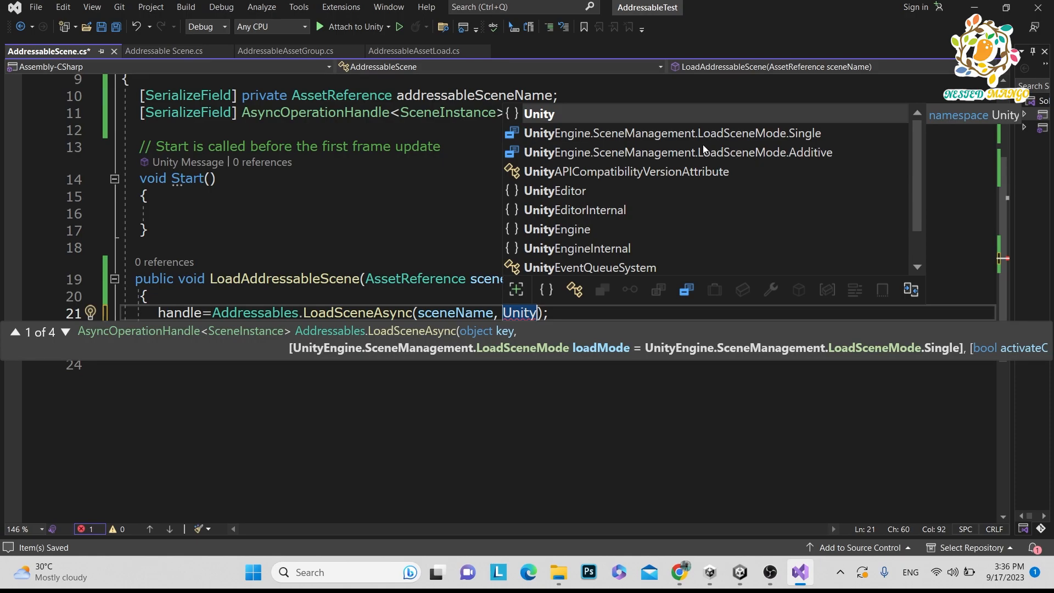
{"action": "mouse_move", "coordinate": [812, 156]}
{"action": "type", "text": "Engine.SceneManagement.LoadSceneMode.Single"}
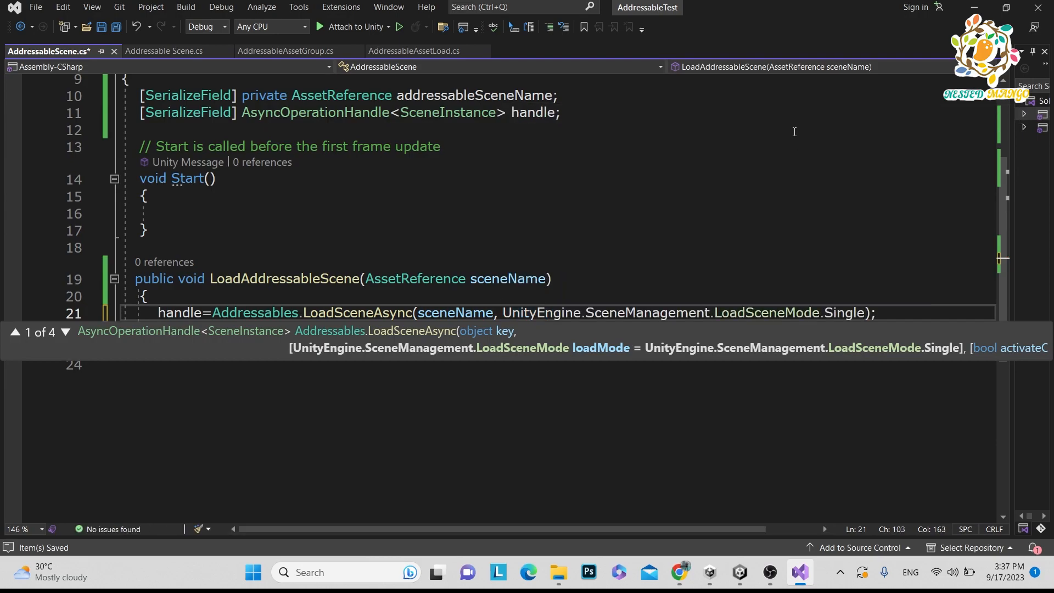
{"action": "double_click", "coordinate": [843, 313]}
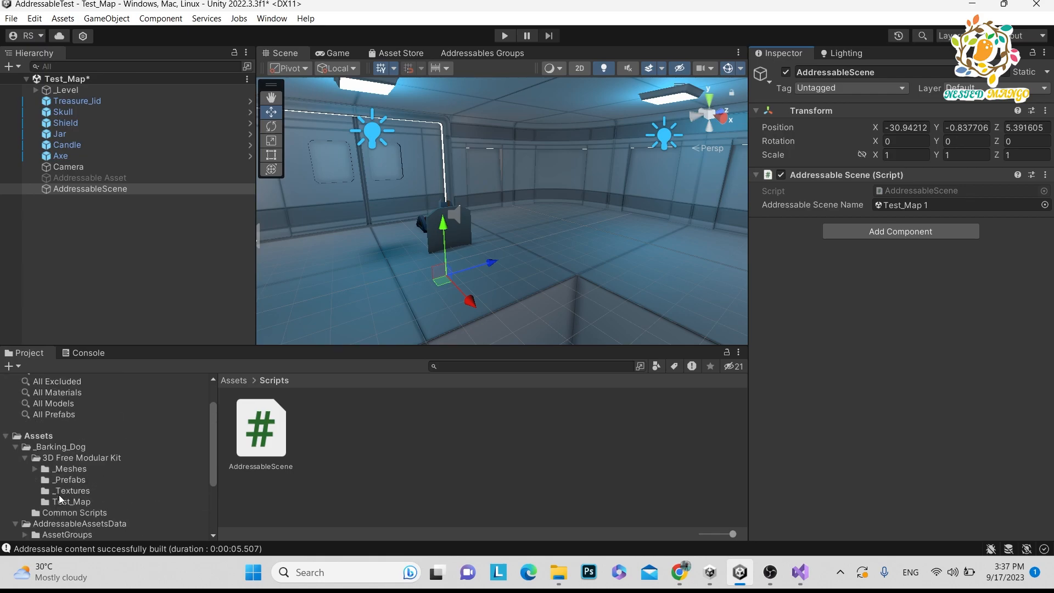
Open Test_Map 1 from 3D Free Modular Kit additively next to Test_Map in the Hierarchy.
{"action": "left_click", "coordinate": [80, 457]}
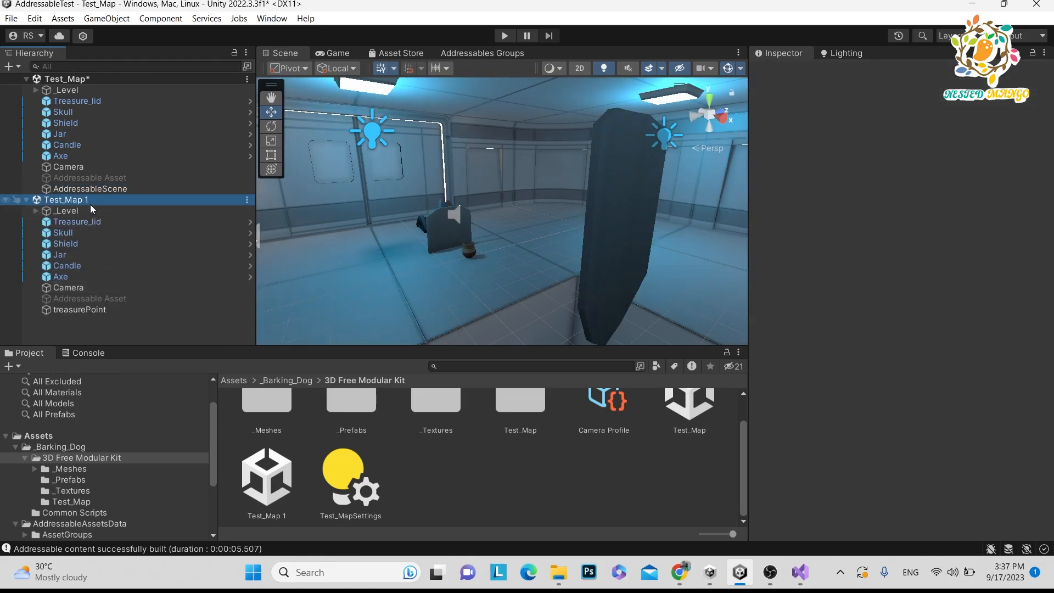
{"action": "right_click", "coordinate": [65, 199]}
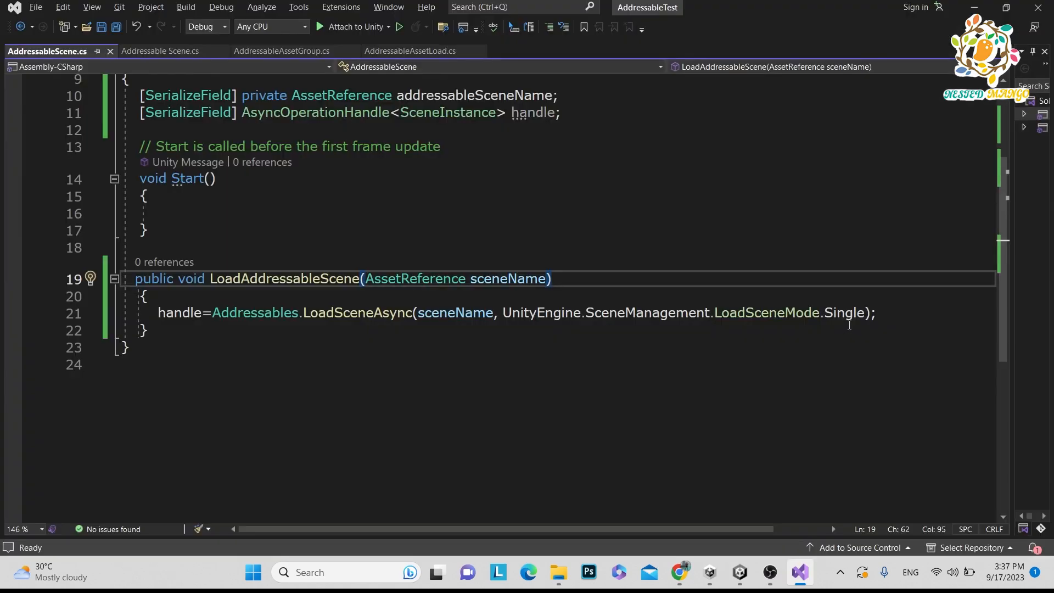
{"action": "mouse_move", "coordinate": [319, 350]}
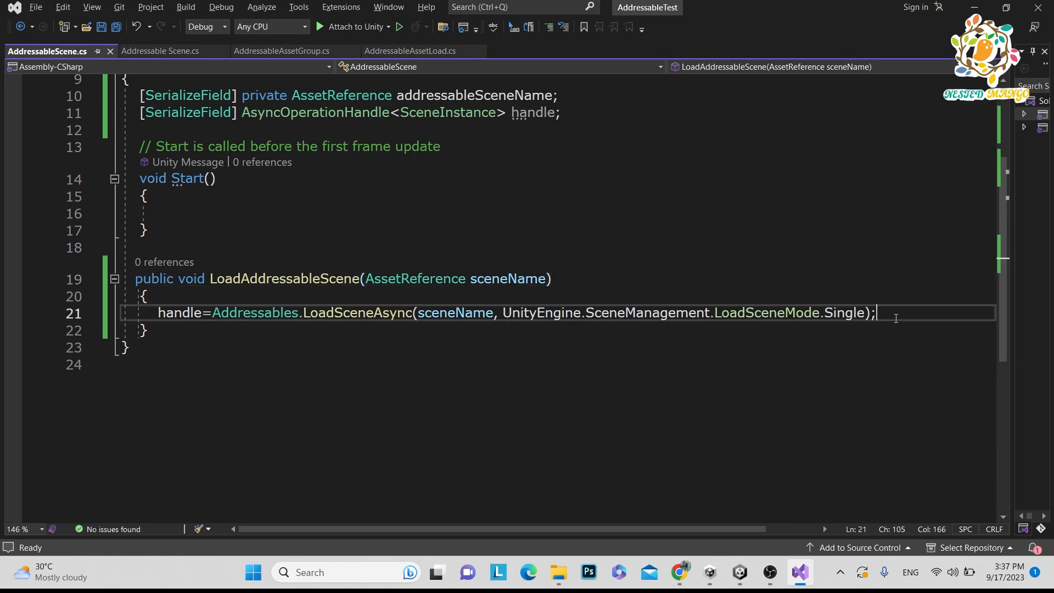
Add 'await handle.Task;' after the LoadSceneAsync line so the method waits for loading.
{"action": "key", "text": "enter"}
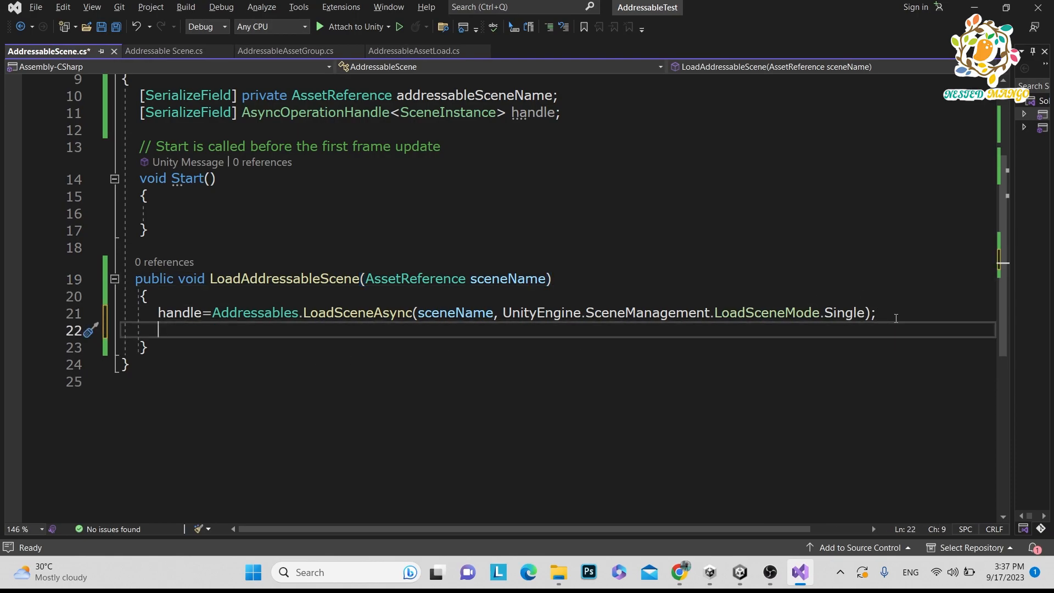
{"action": "type", "text": "aw"}
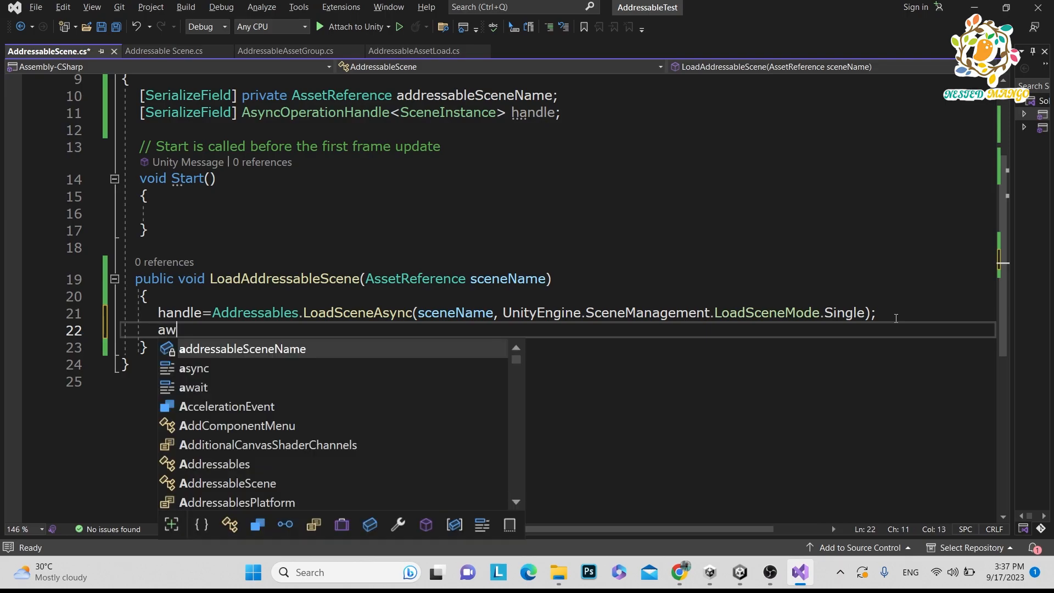
{"action": "type", "text": "ait"}
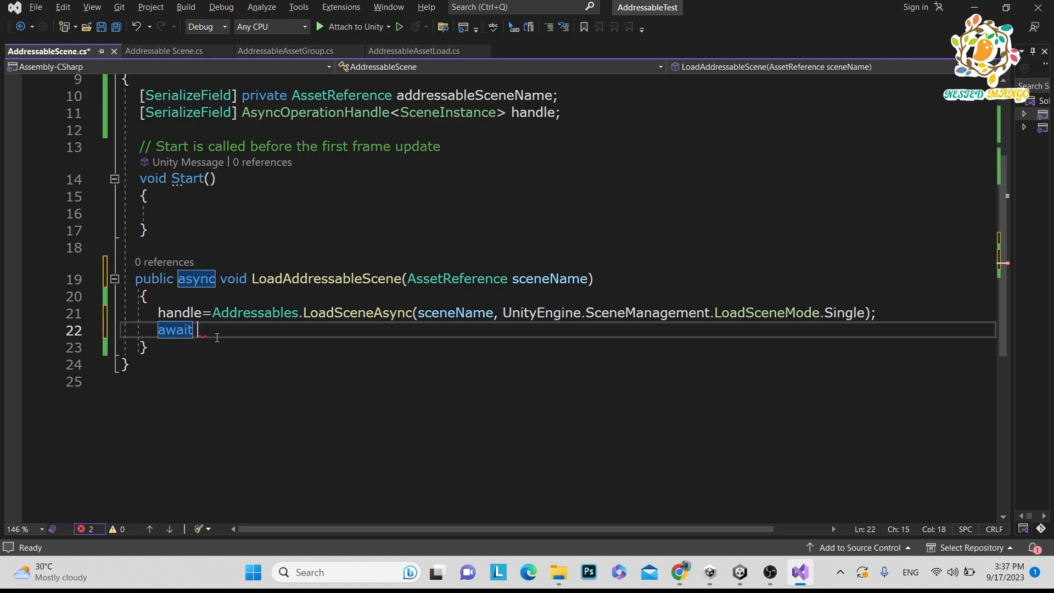
{"action": "type", "text": "ha"}
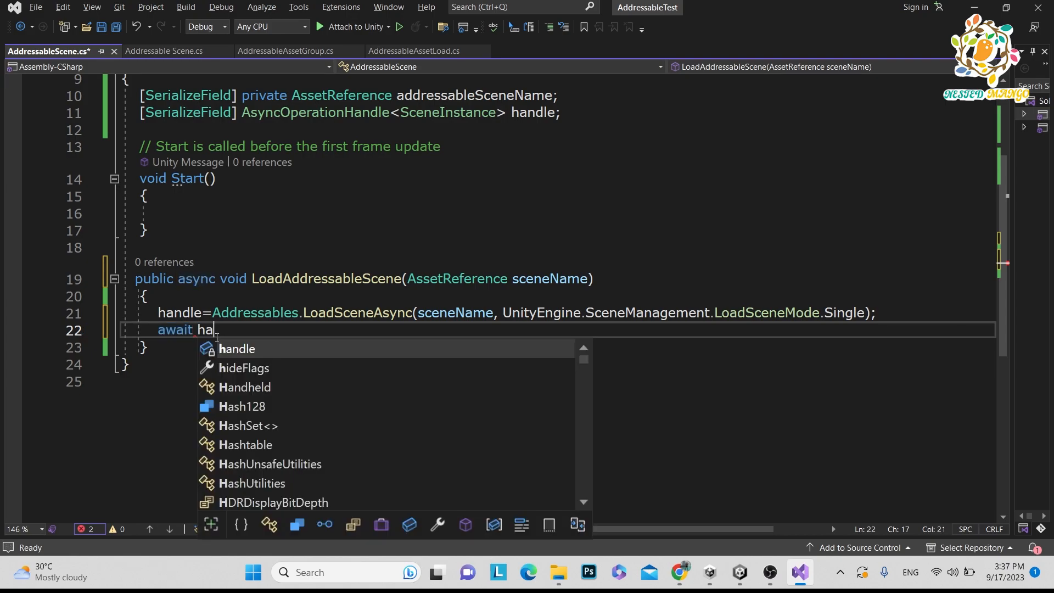
{"action": "type", "text": "ndle"}
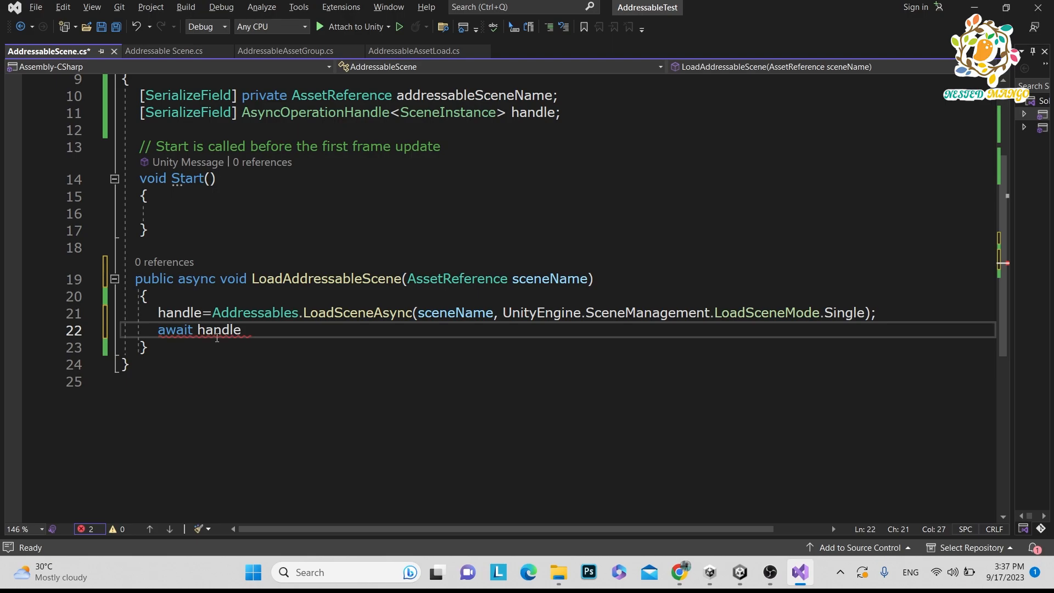
{"action": "type", "text": ".Task;"}
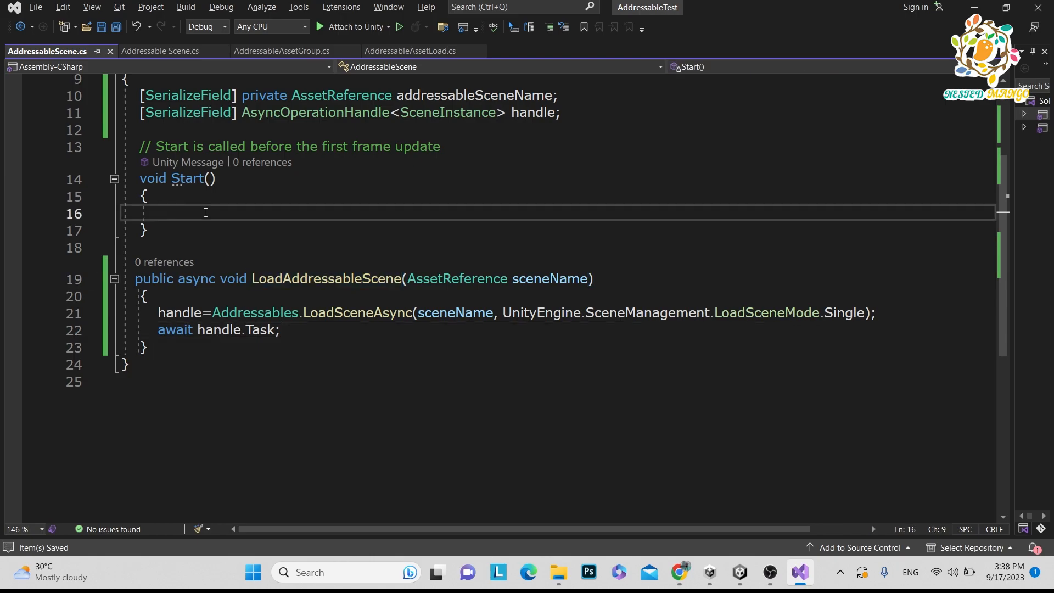
Call LoadAddressableScene(addressableSceneName) from Start and save the script.
{"action": "type", "text": "LoadAddressableScene()"}
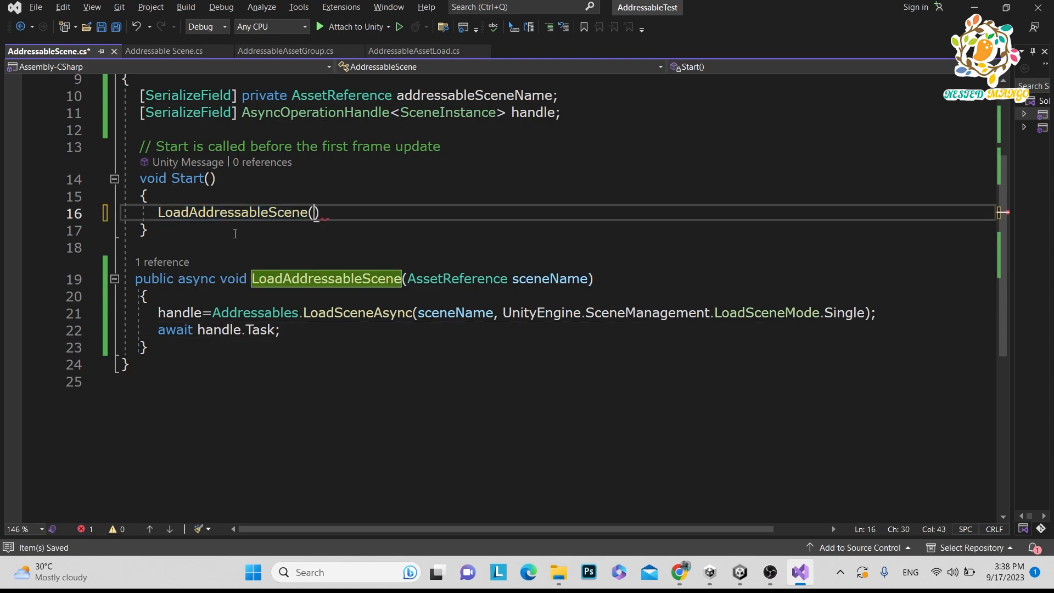
{"action": "type", "text": ";"}
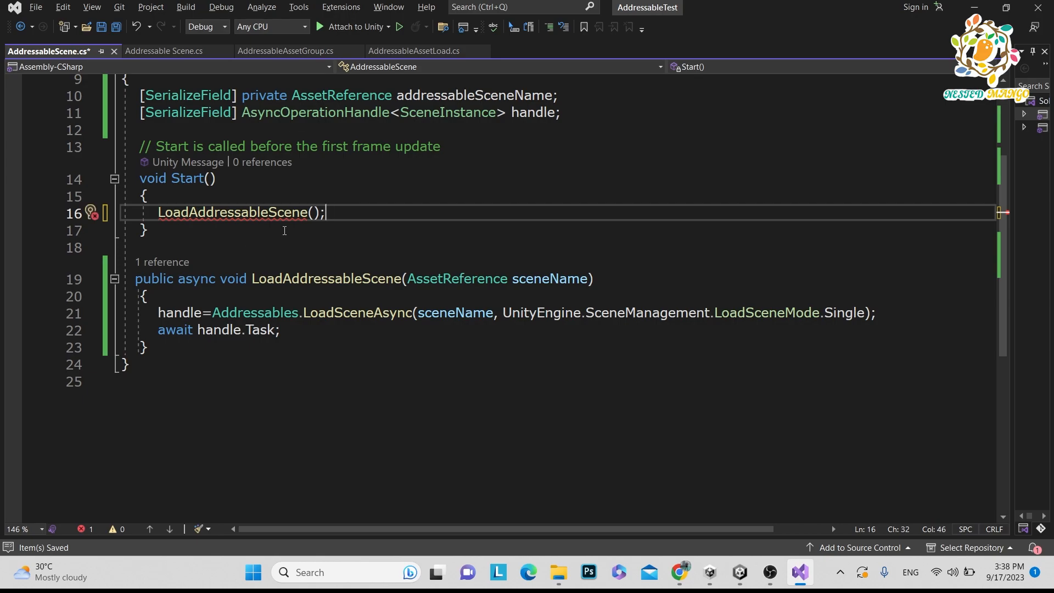
{"action": "mouse_move", "coordinate": [516, 288]}
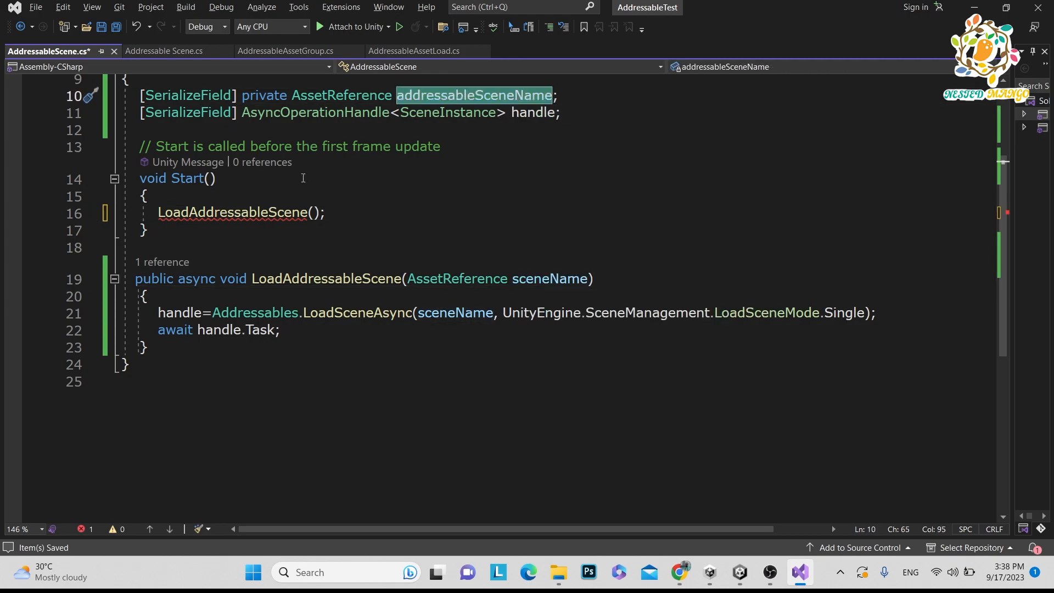
{"action": "type", "text": "addressableSceneName"}
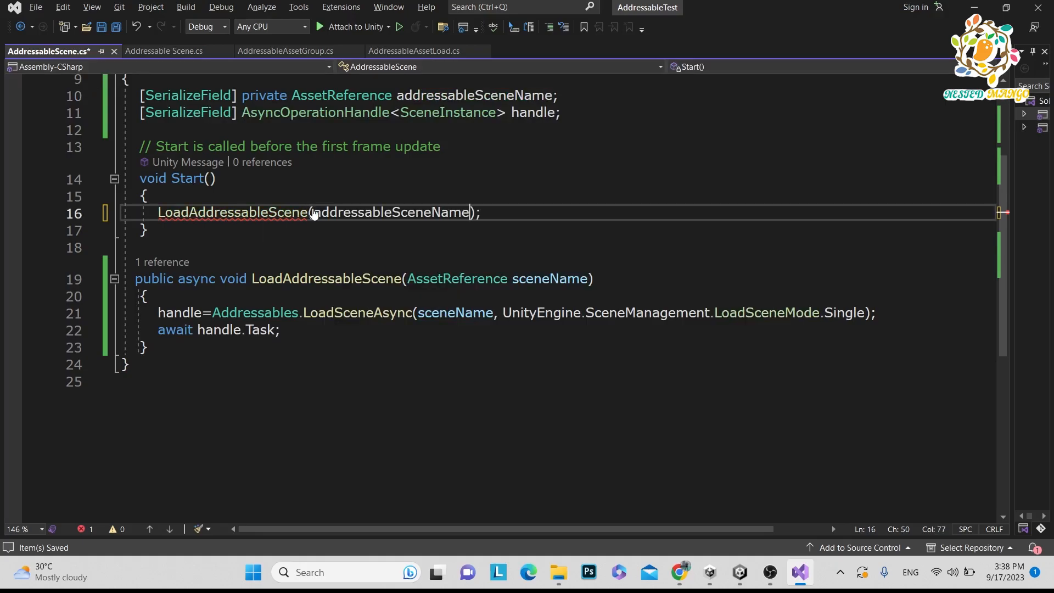
{"action": "left_click", "coordinate": [738, 572]}
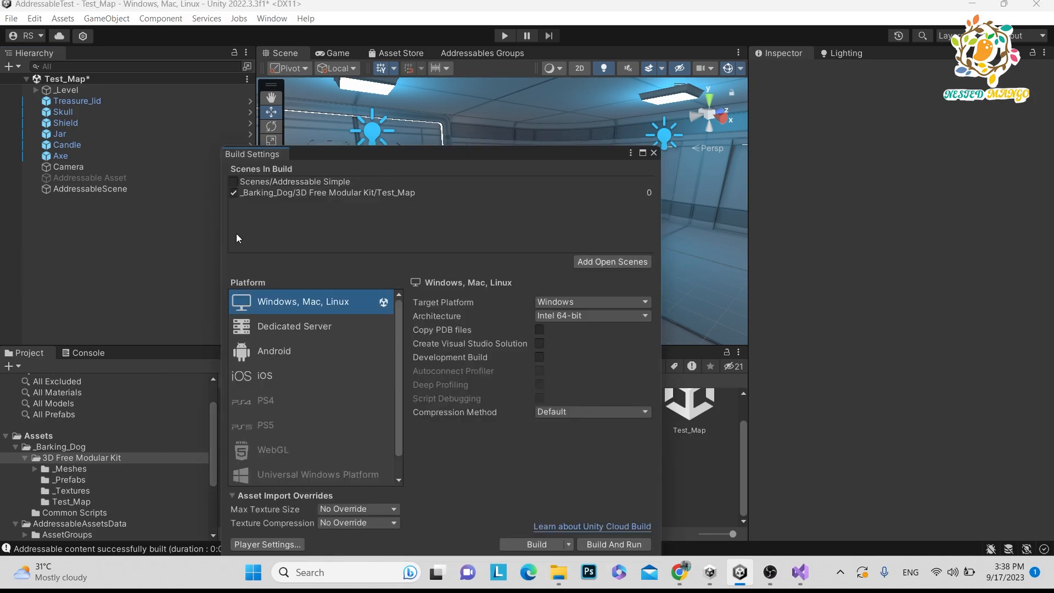
{"action": "mouse_move", "coordinate": [320, 219]}
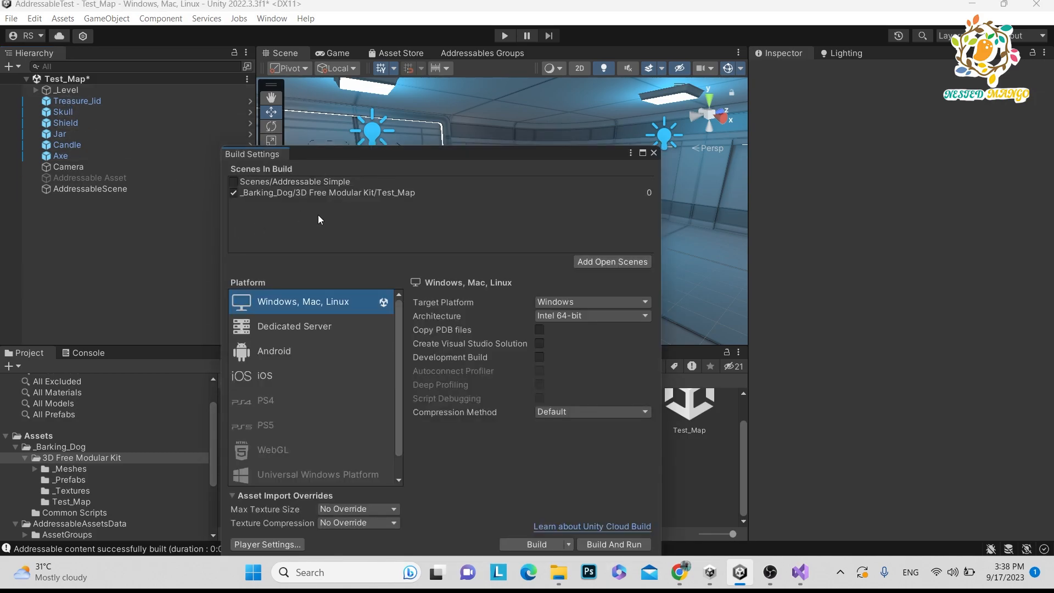
{"action": "mouse_move", "coordinate": [374, 198]}
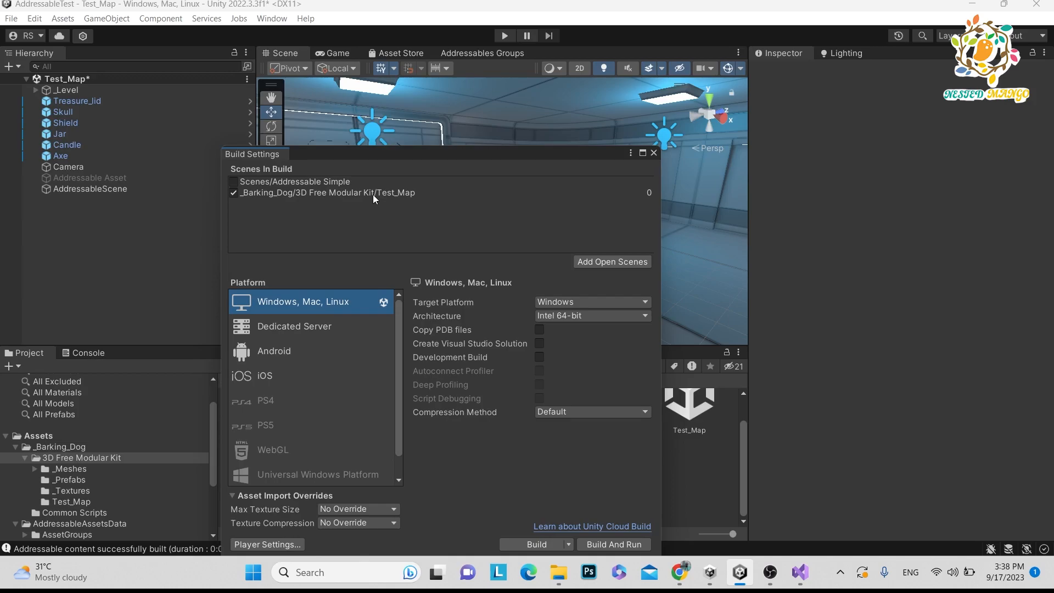
Review Scenes In Build with Test_Map checked, then close the Build Settings window.
{"action": "left_click_drag", "start_coordinate": [252, 153], "coordinate": [353, 179]}
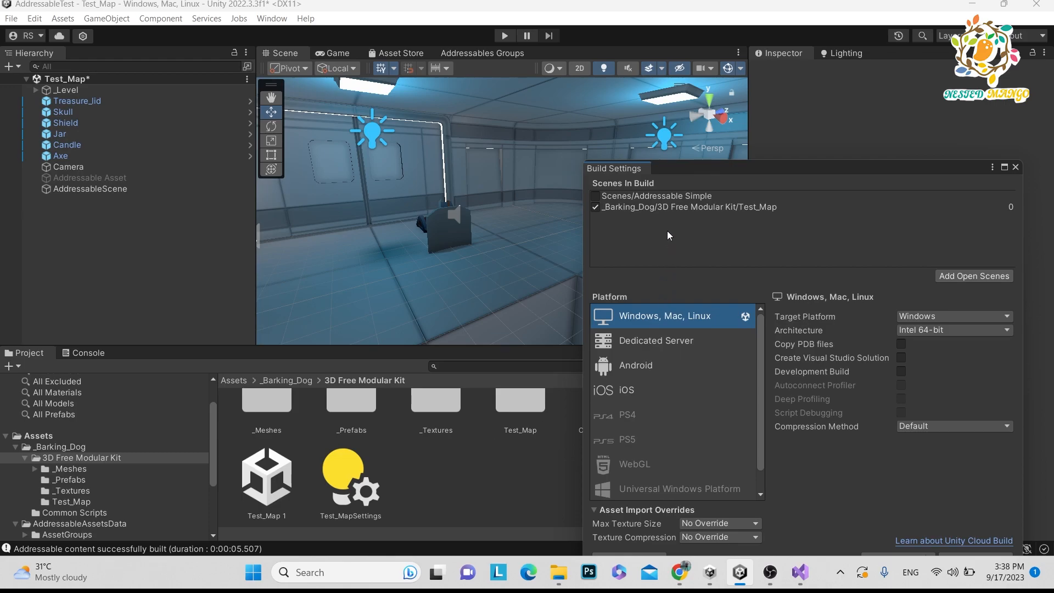
{"action": "mouse_move", "coordinate": [673, 211]}
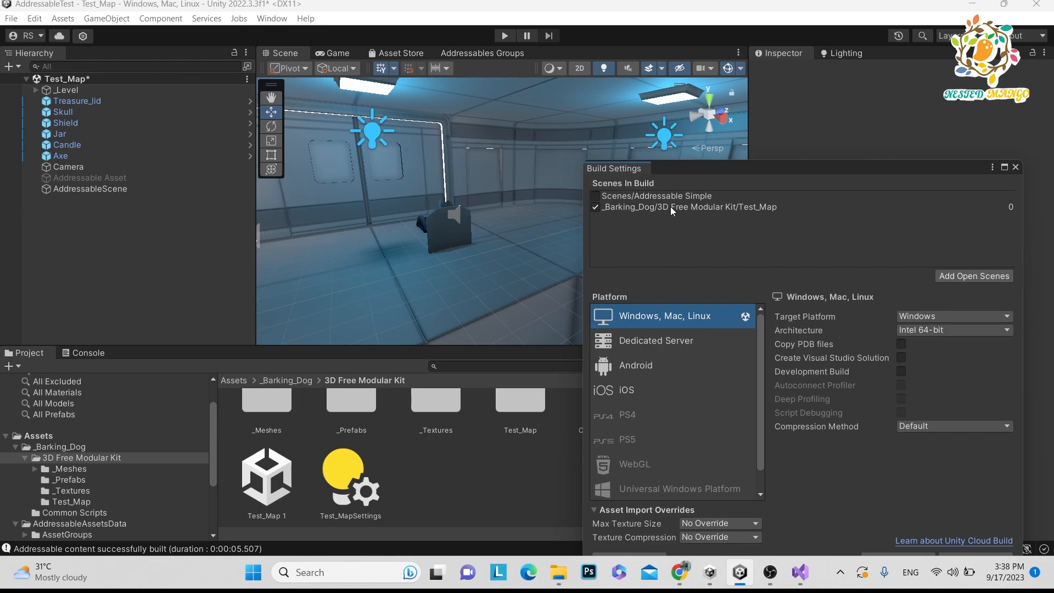
{"action": "mouse_move", "coordinate": [691, 211]}
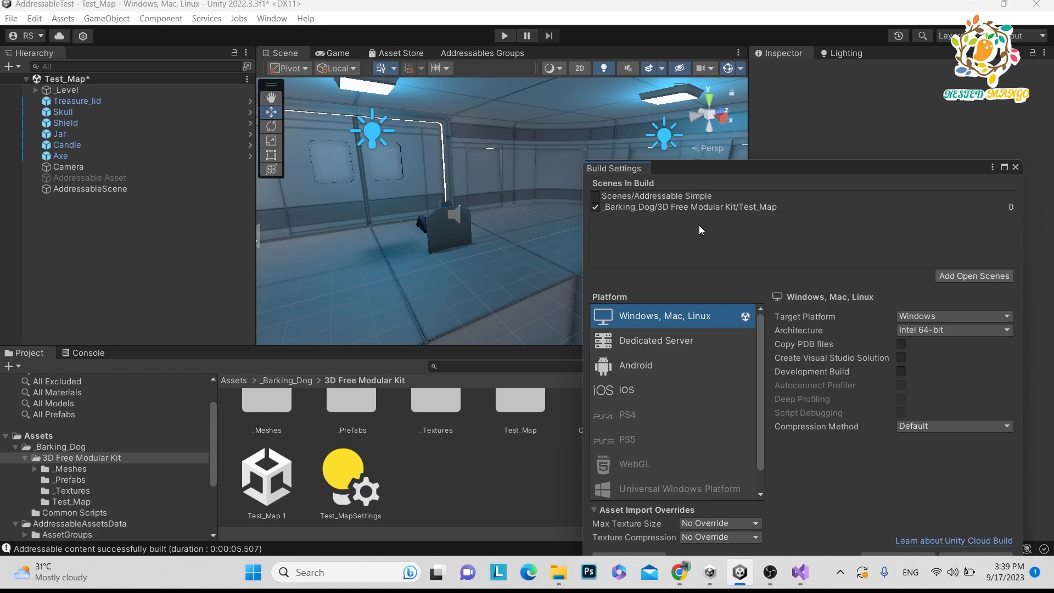
{"action": "mouse_move", "coordinate": [727, 223]}
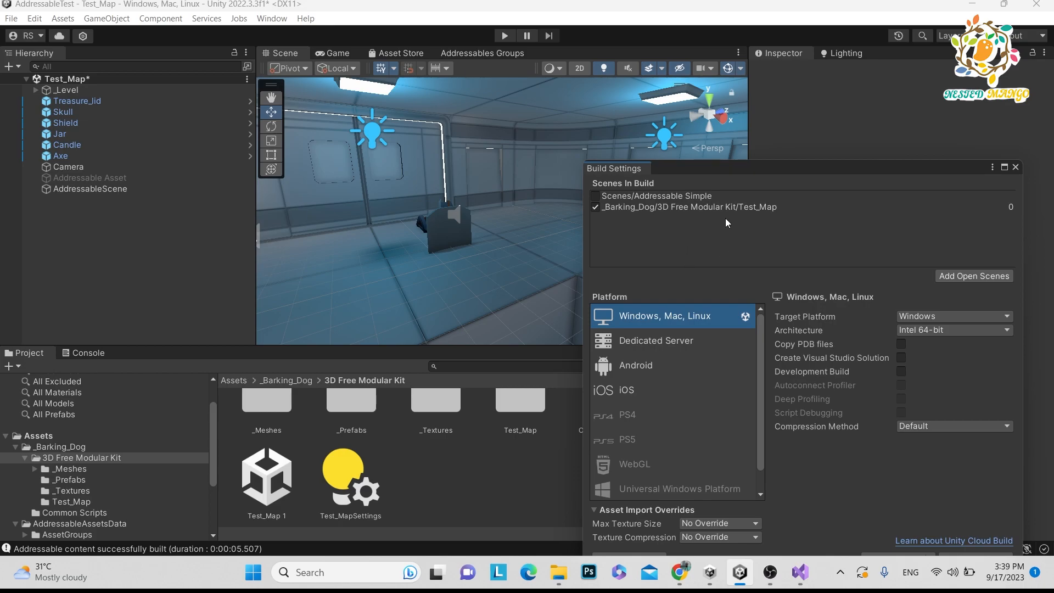
{"action": "mouse_move", "coordinate": [702, 238]}
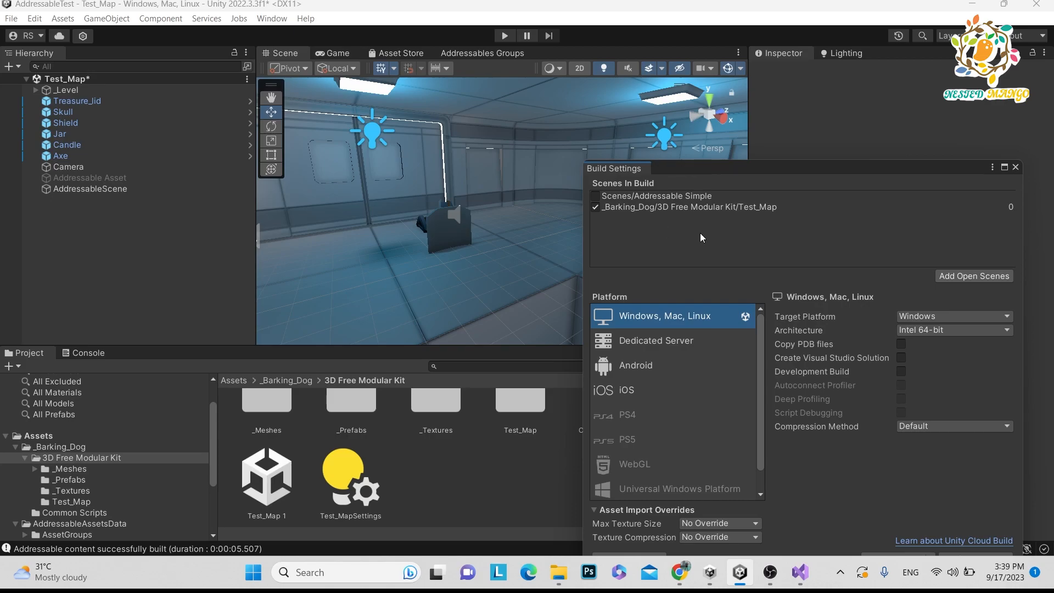
{"action": "mouse_move", "coordinate": [765, 230]}
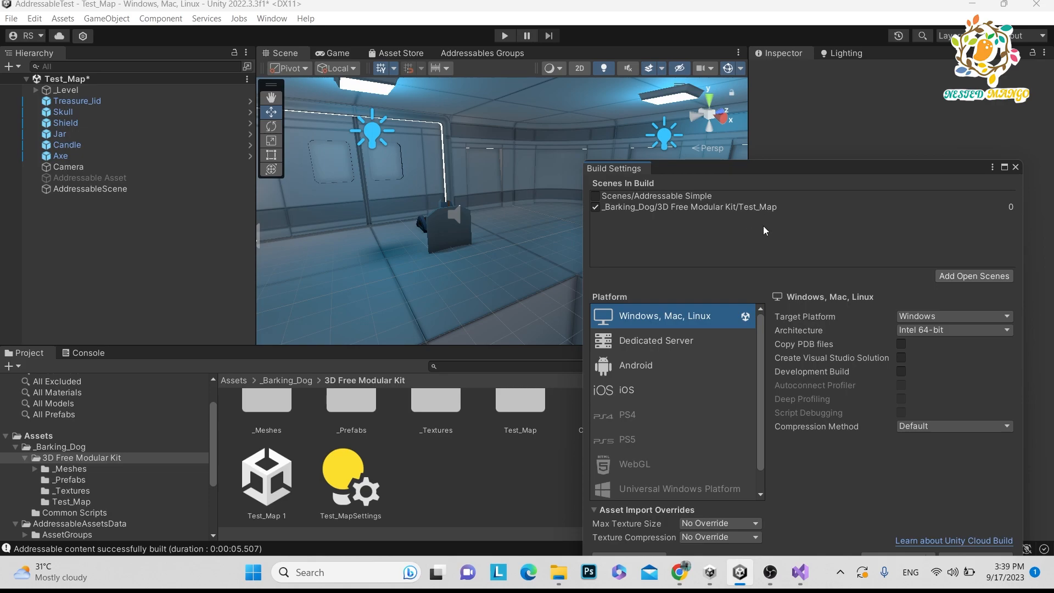
{"action": "left_click", "coordinate": [1015, 167]}
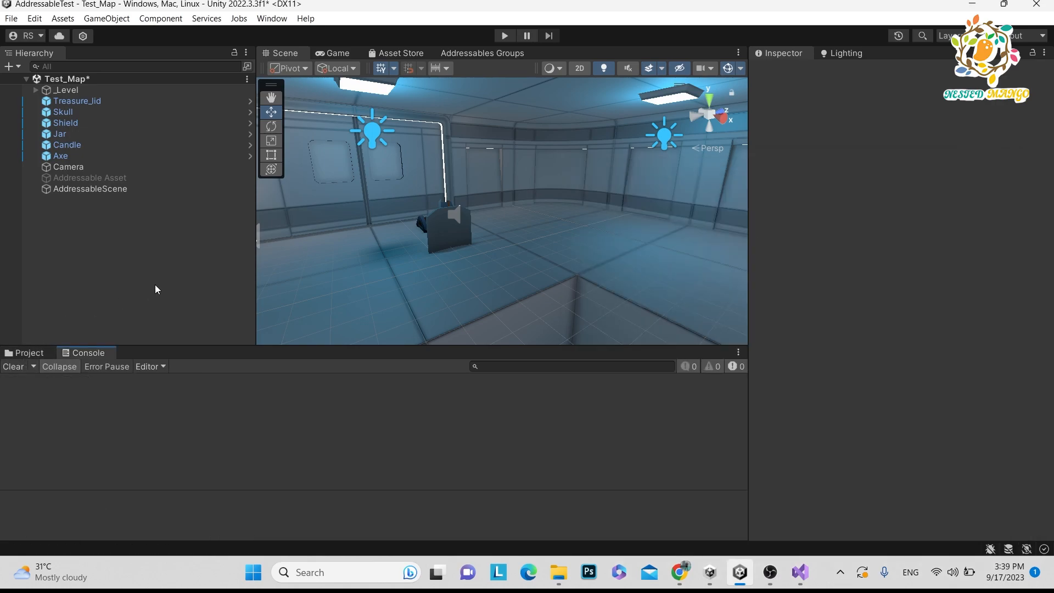
Play the game twice, orbiting the loaded Test_Map 1 level in Scene view, then stop.
{"action": "left_click", "coordinate": [504, 36]}
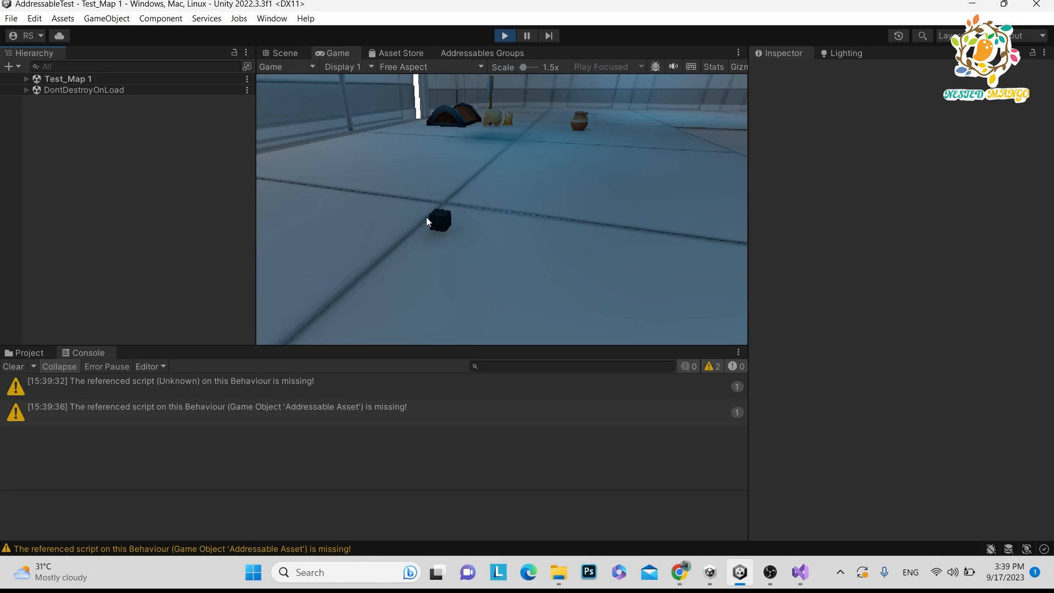
{"action": "left_click", "coordinate": [280, 53]}
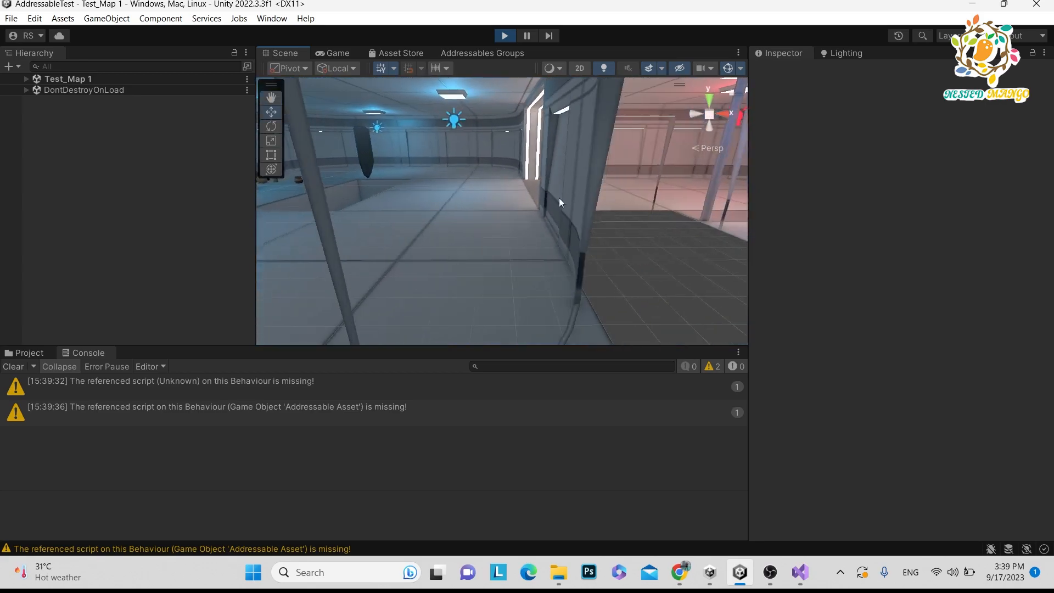
{"action": "left_click_drag", "start_coordinate": [562, 203], "coordinate": [637, 217]}
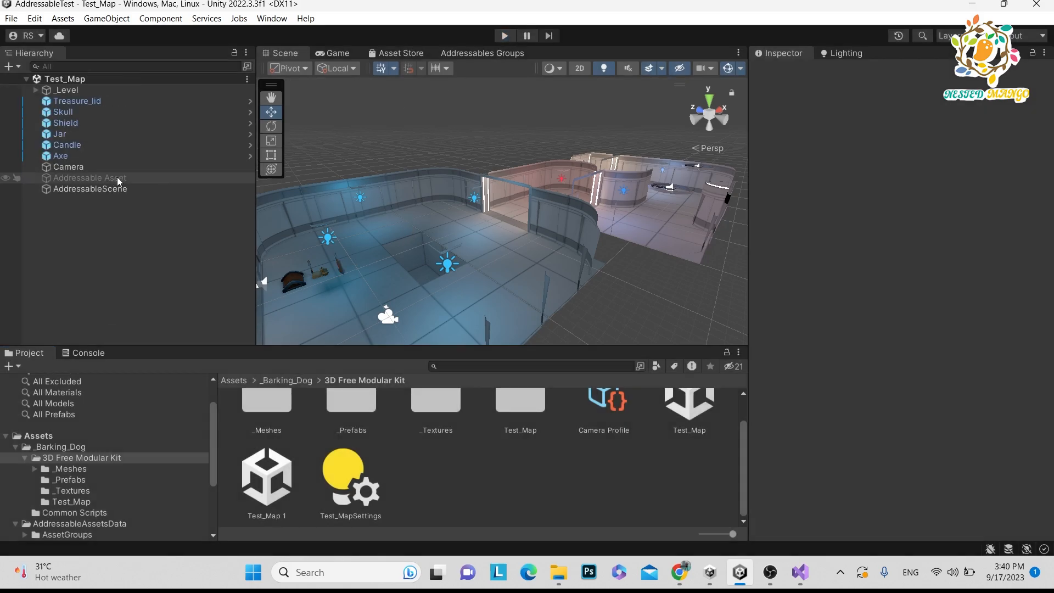
{"action": "left_click", "coordinate": [88, 352]}
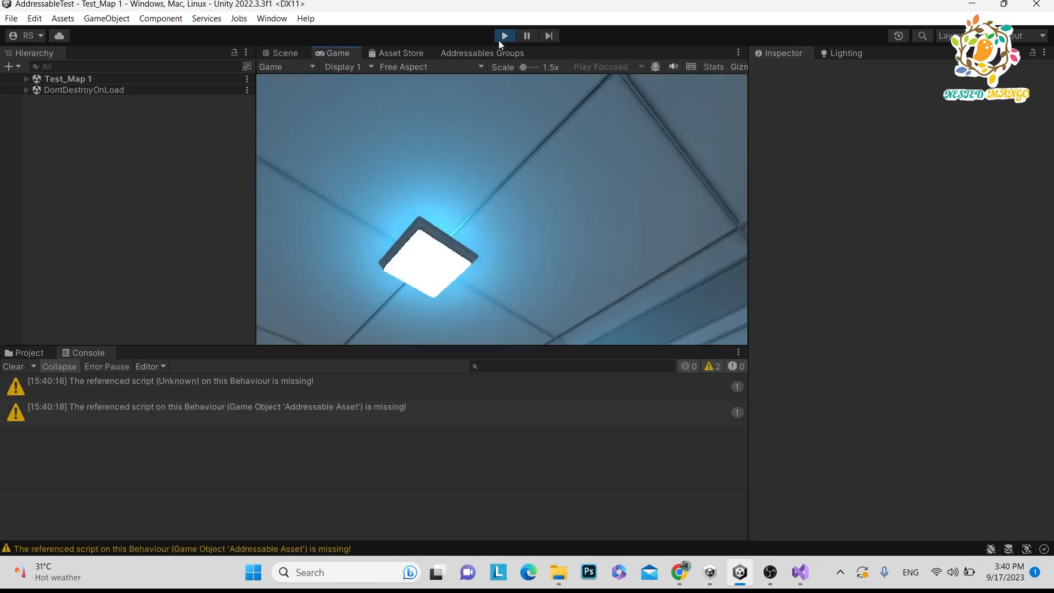
{"action": "left_click", "coordinate": [504, 36]}
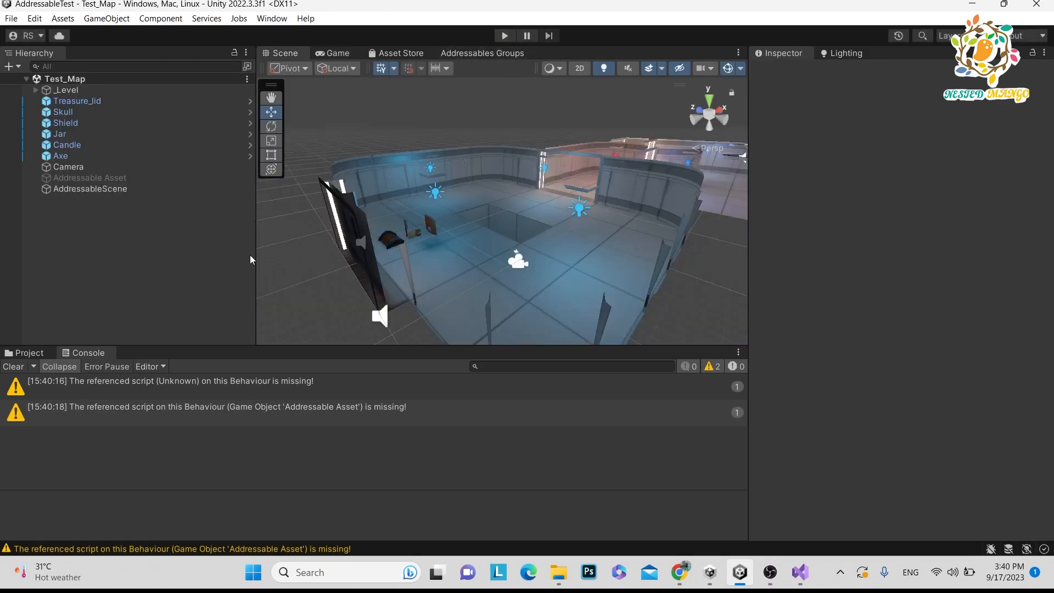
Return to AddressableScene.cs in Visual Studio and scroll through the finished loading code.
{"action": "left_click", "coordinate": [89, 189]}
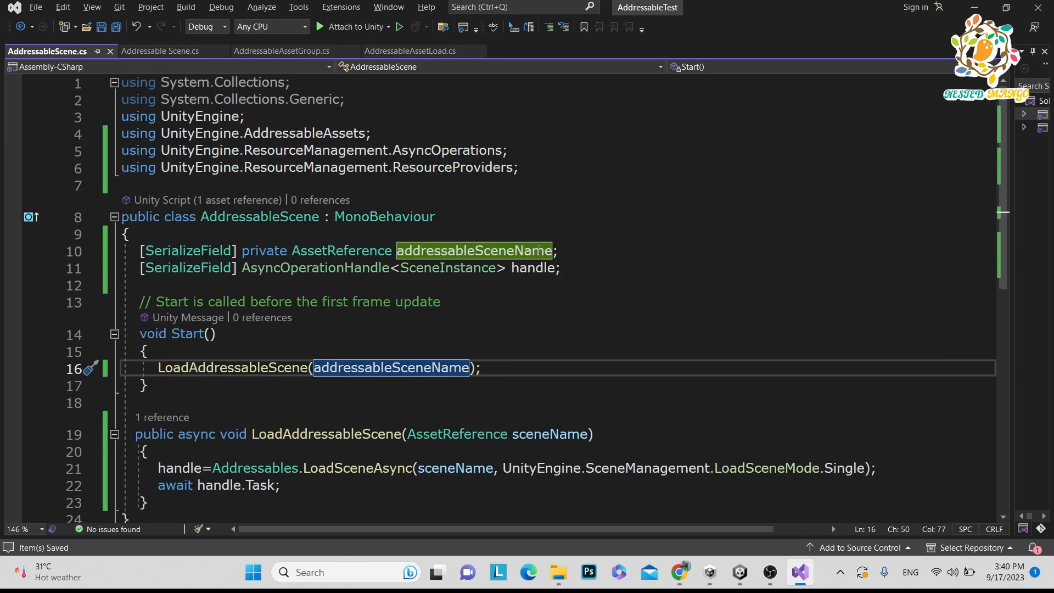
{"action": "scroll", "scroll_direction": "down", "scroll_amount": 3}
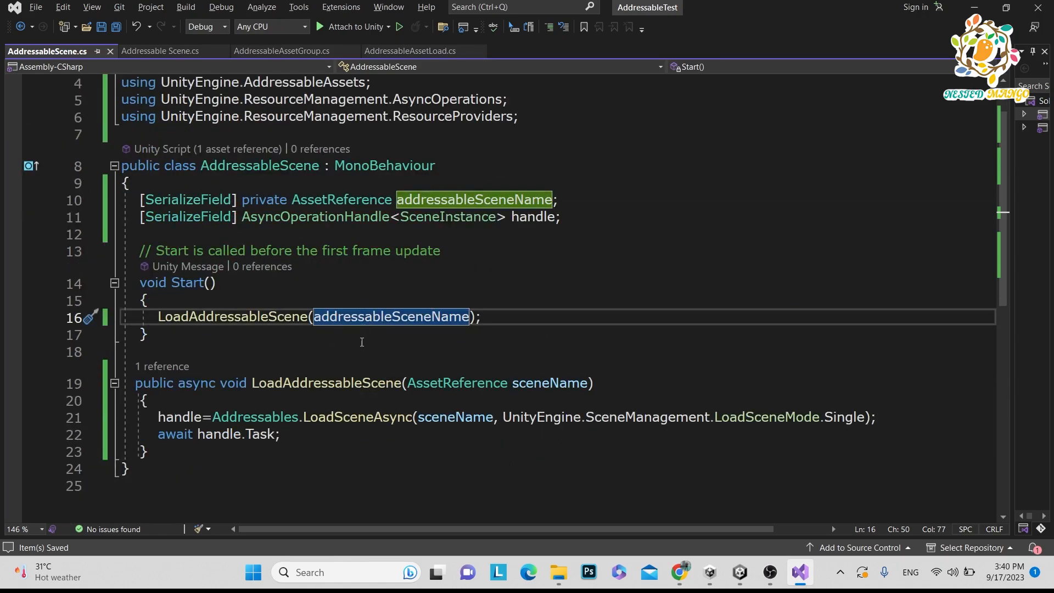